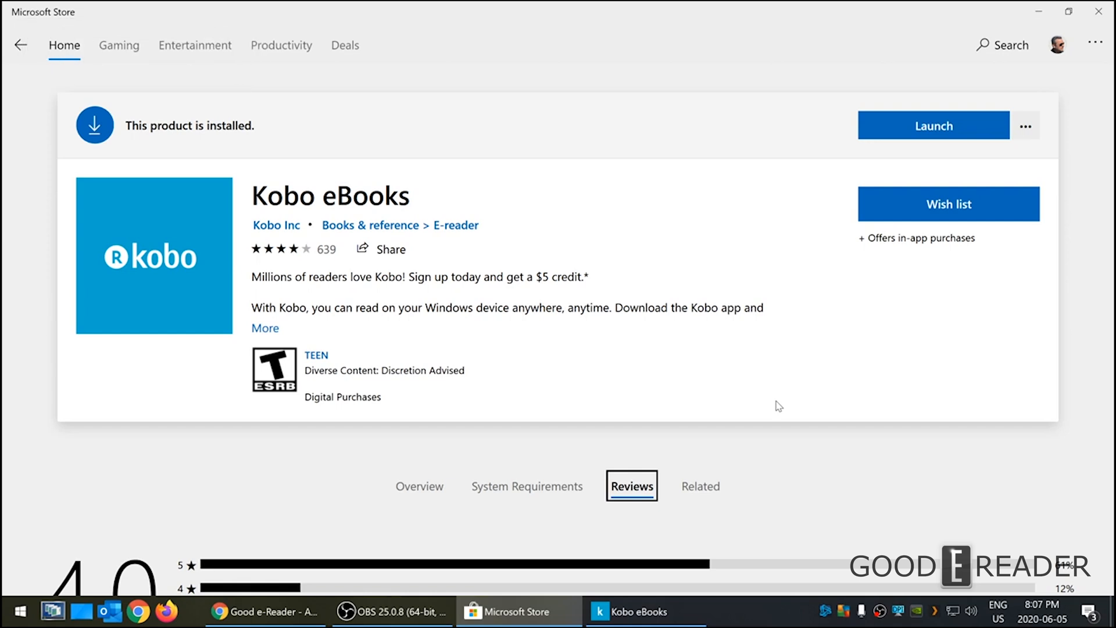
pyautogui.moveTo(855, 7)
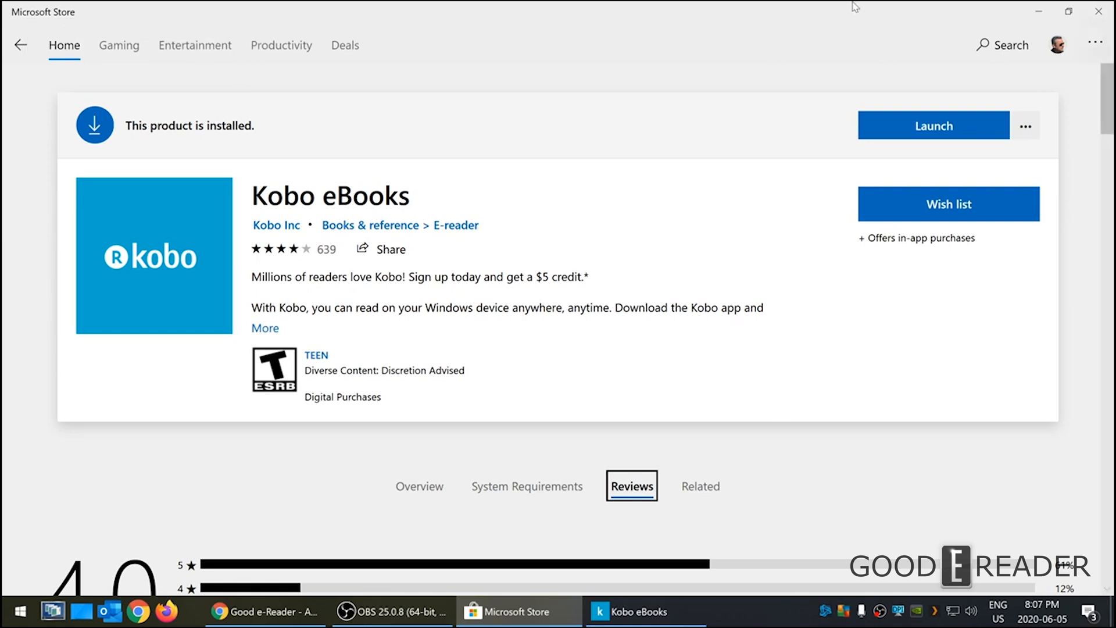
pyautogui.moveTo(1047, 97)
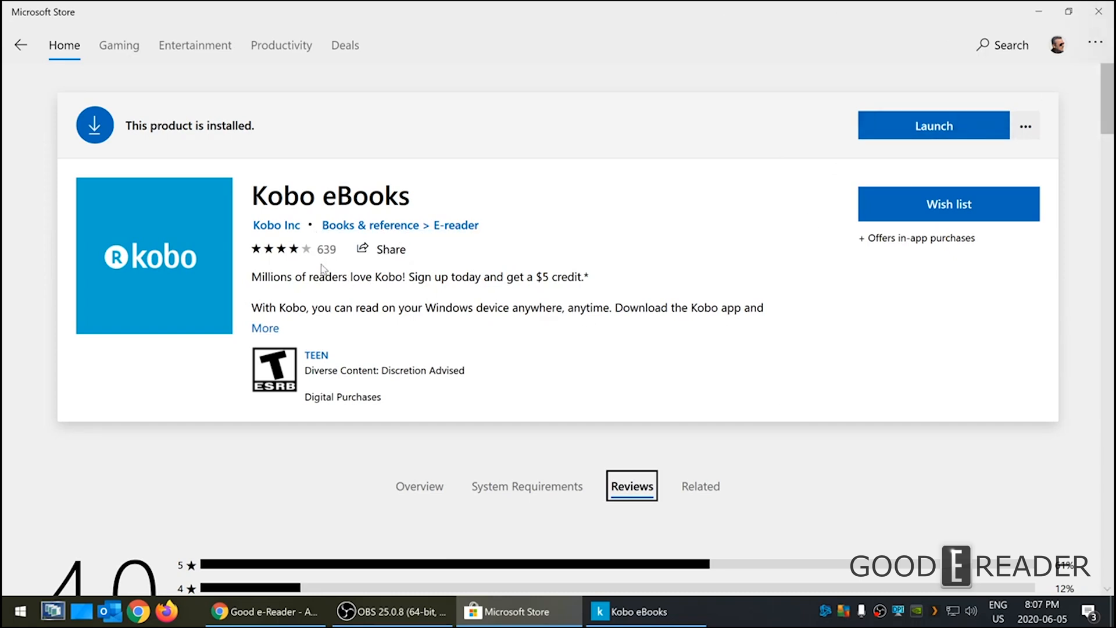
pyautogui.moveTo(580, 402)
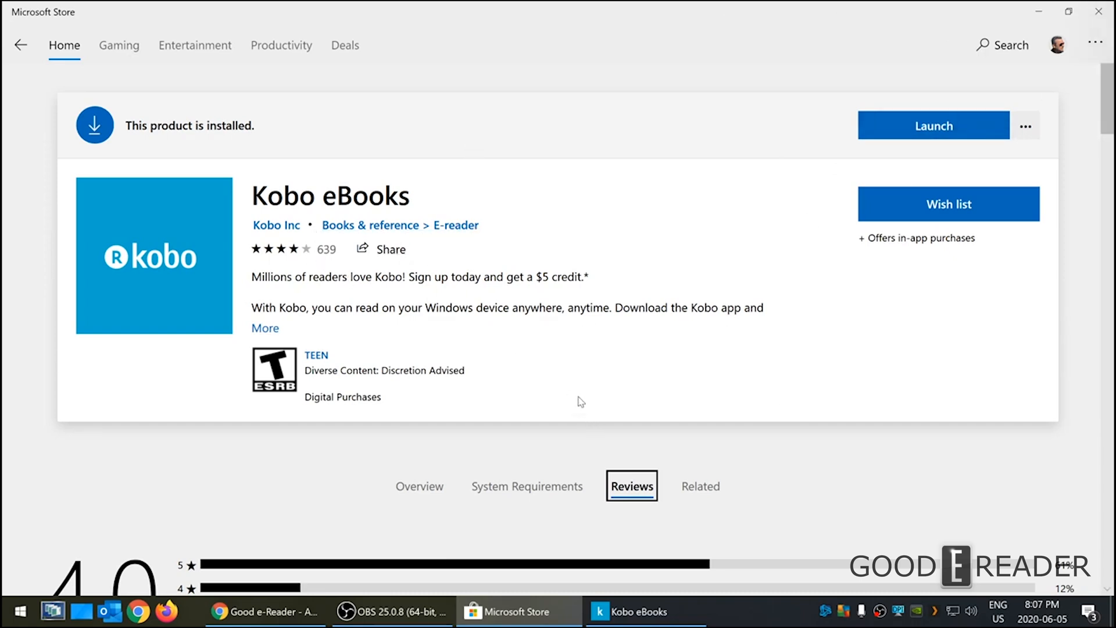
# View the Kobo eBooks system requirements, then scroll back up to the Overview details.
pyautogui.click(527, 486)
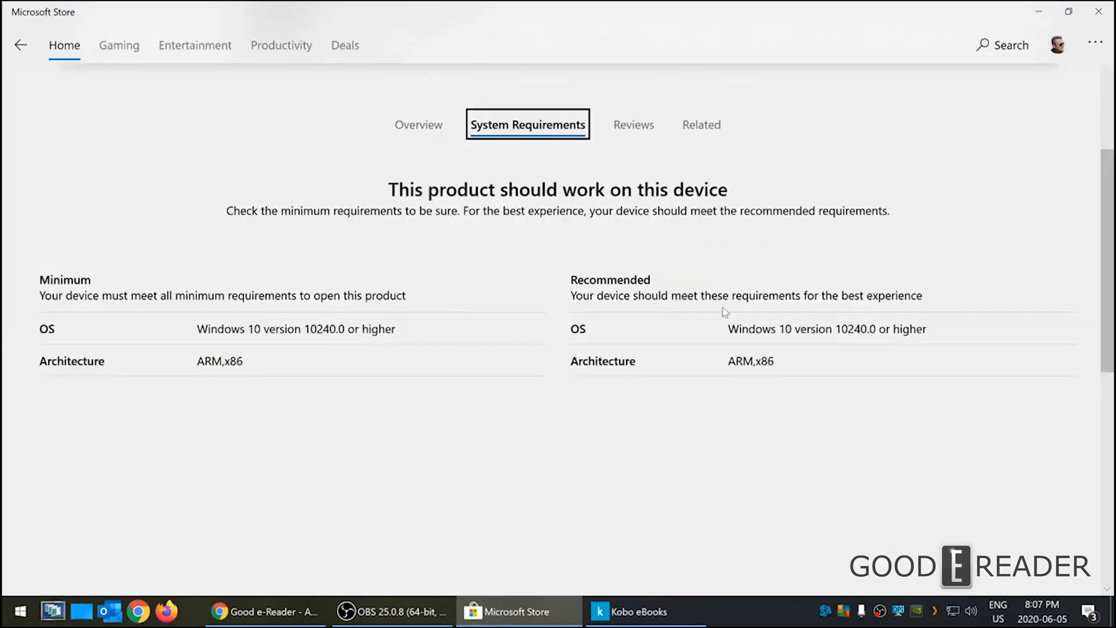
pyautogui.moveTo(419, 126)
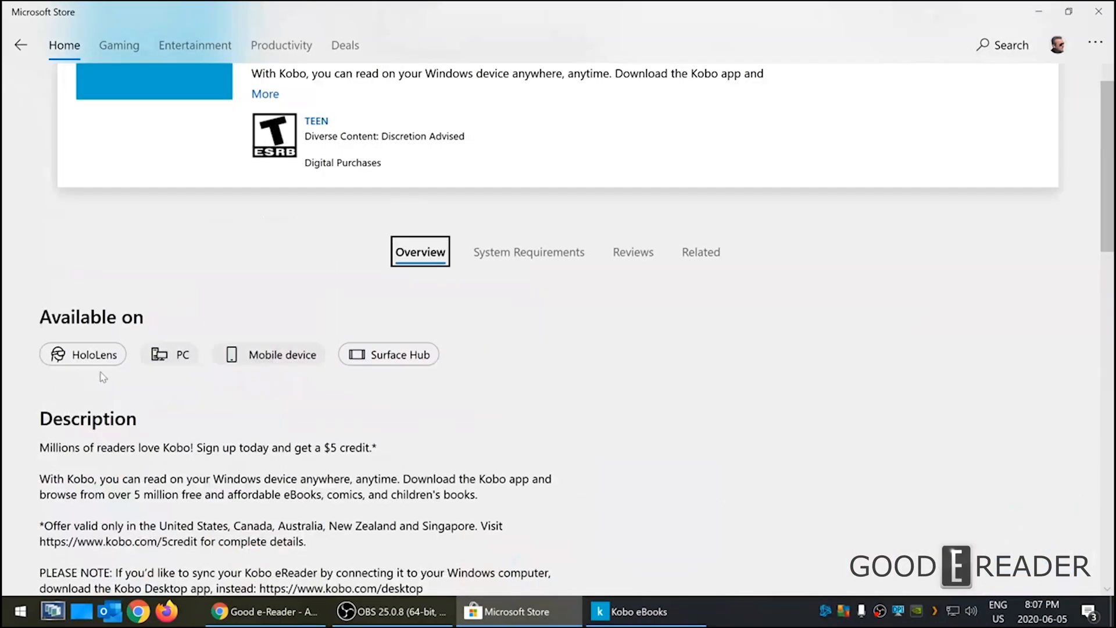
pyautogui.moveTo(426, 348)
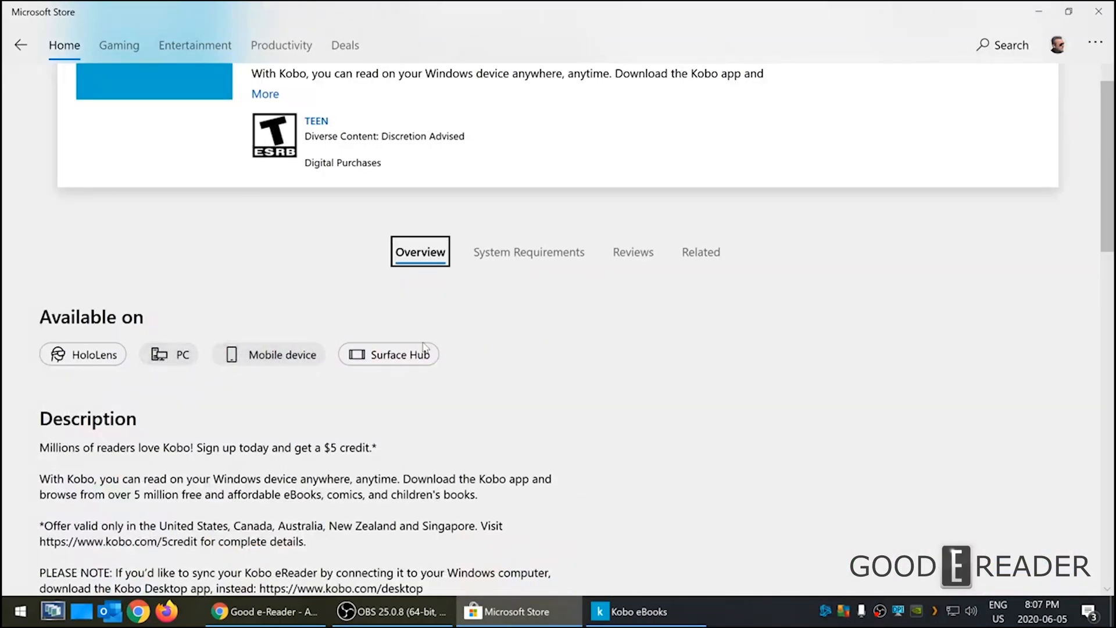
pyautogui.scroll(3)
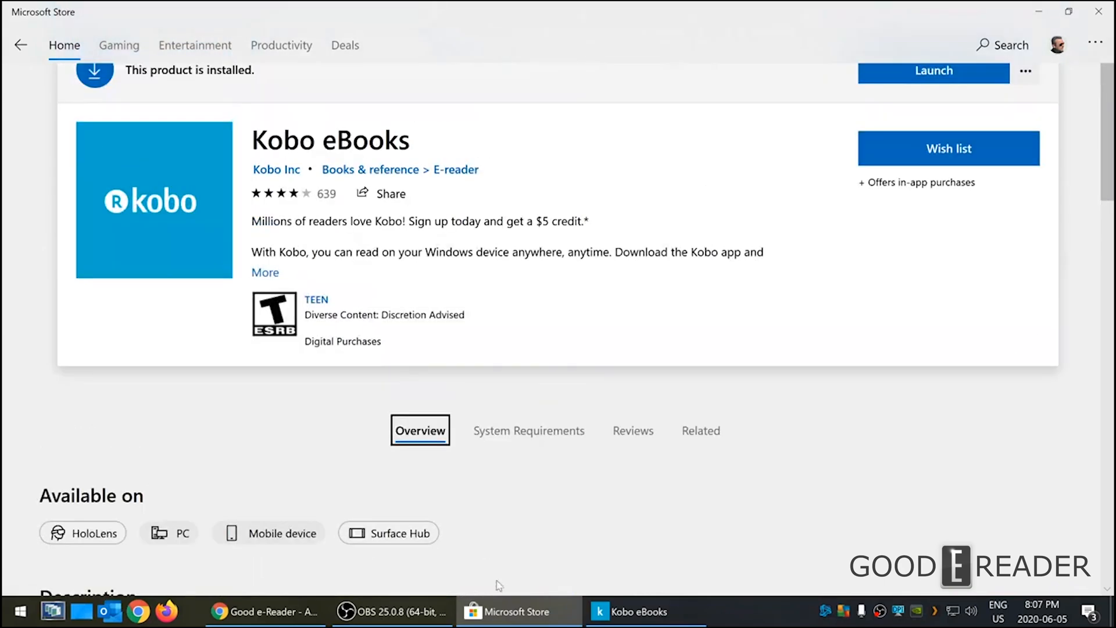
# Bring the Kobo eBooks app to the front on its home screen.
pyautogui.click(933, 71)
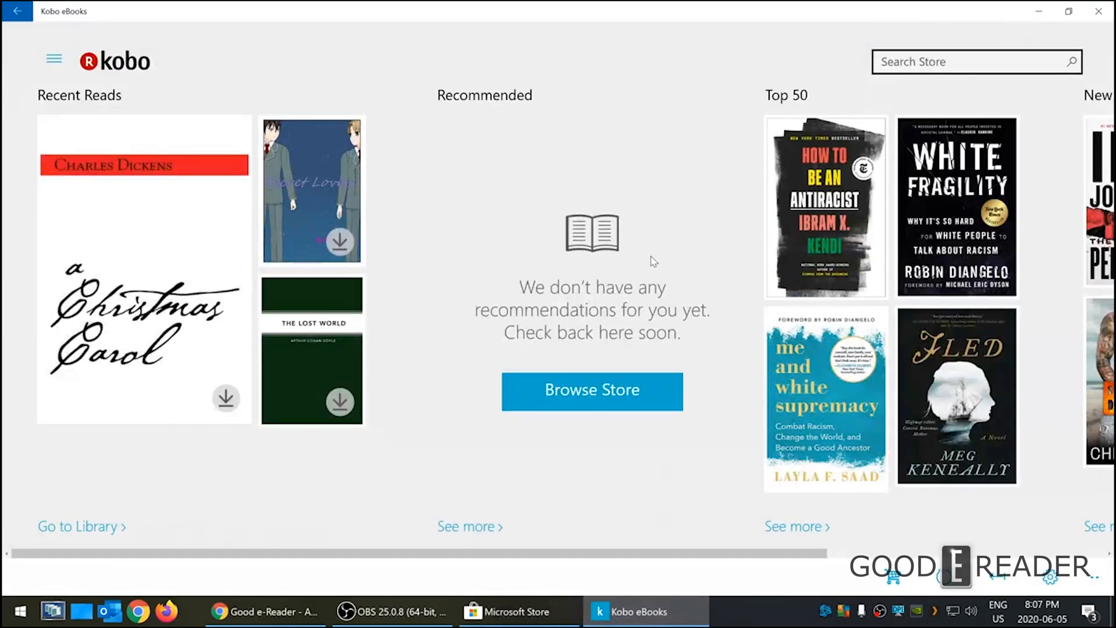
pyautogui.moveTo(611, 149)
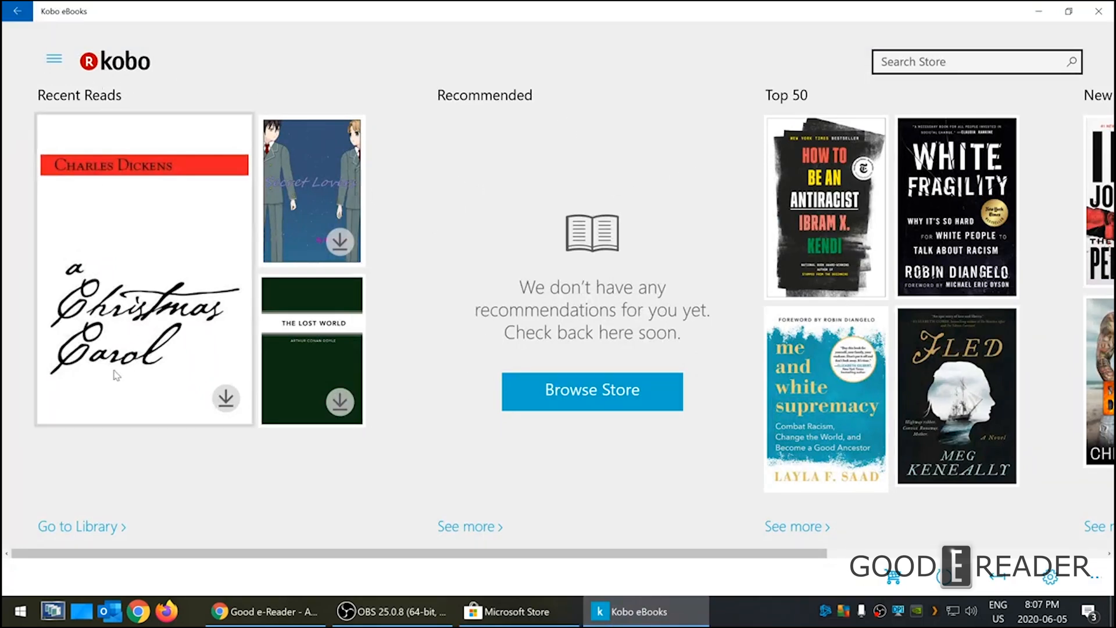
pyautogui.moveTo(75, 317)
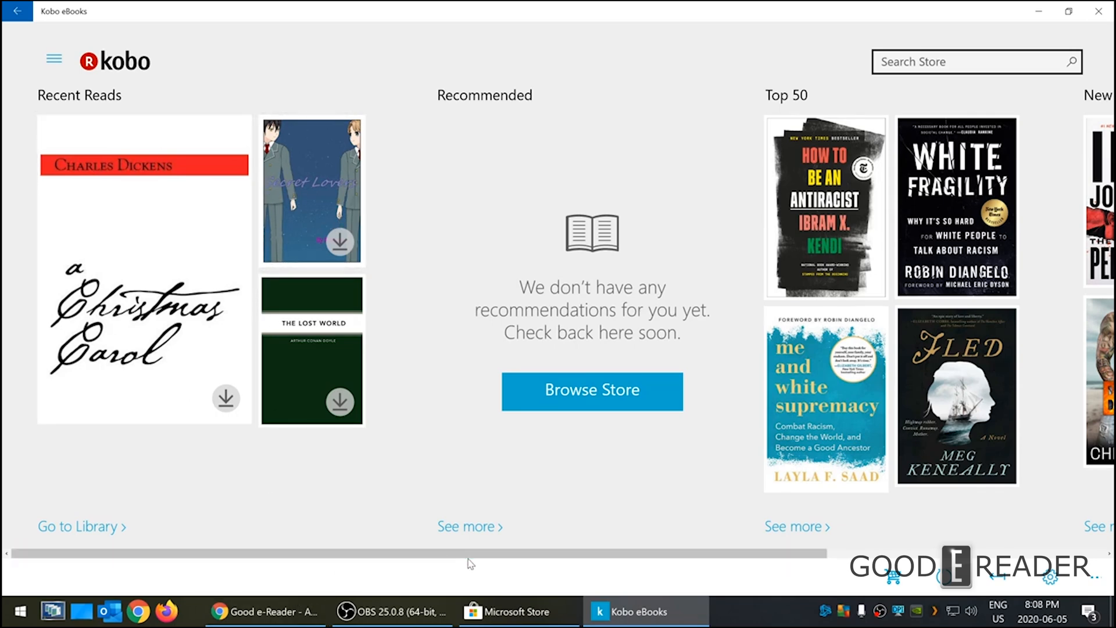
# Scroll the home shelves right past Top 50 to New Releases.
pyautogui.hscroll(3)
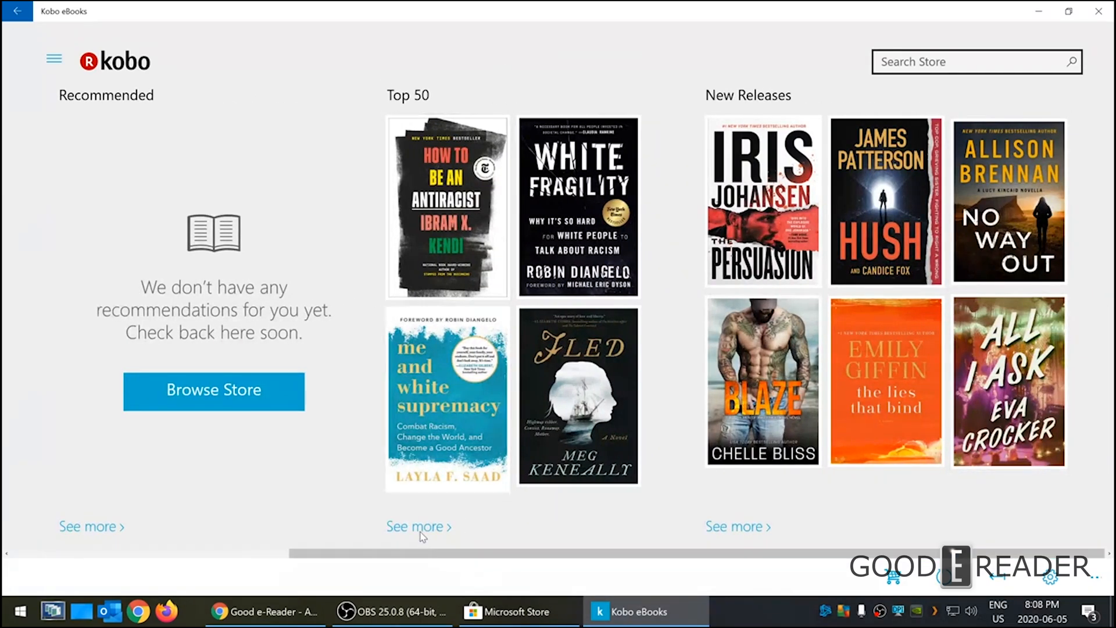
pyautogui.moveTo(748, 520)
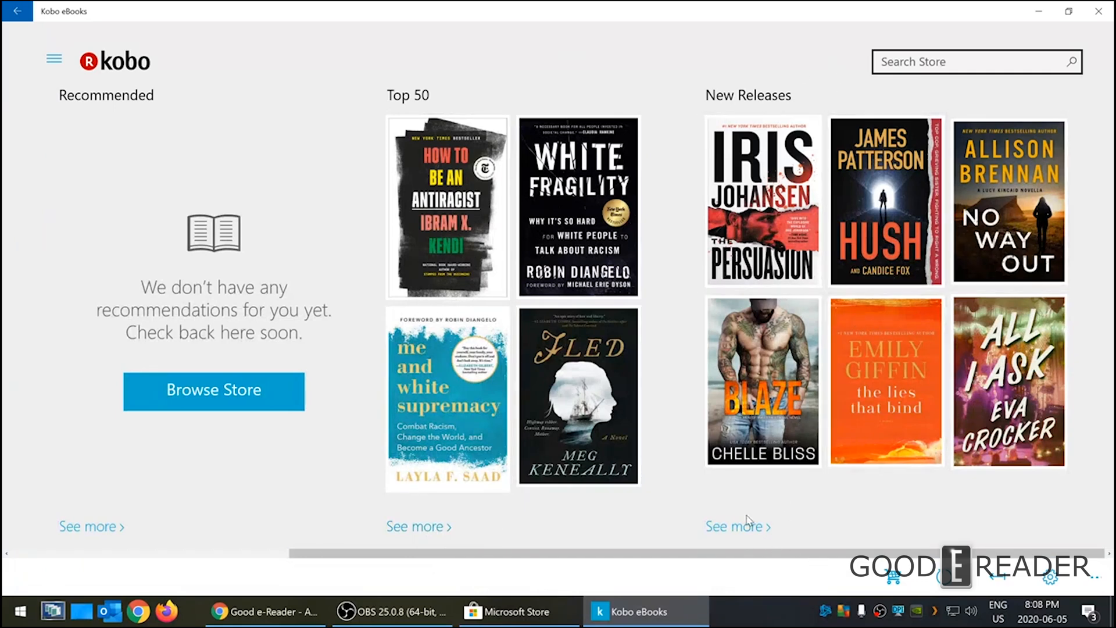
# Open the full Top New eBook Releases list and scroll down to The Persuasion.
pyautogui.click(212, 391)
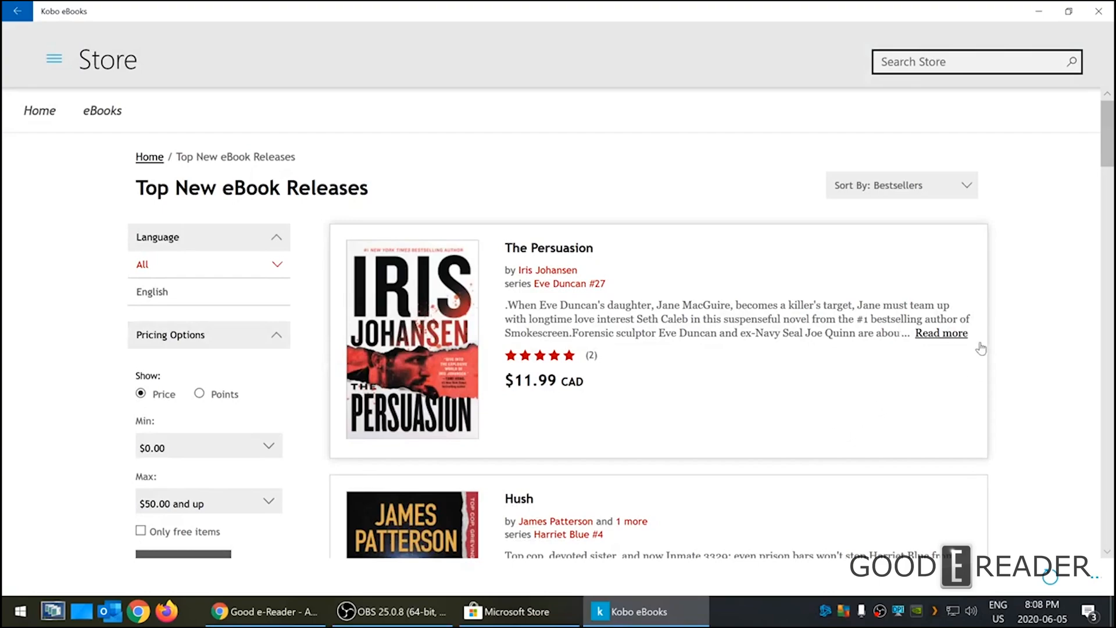
pyautogui.scroll(-3)
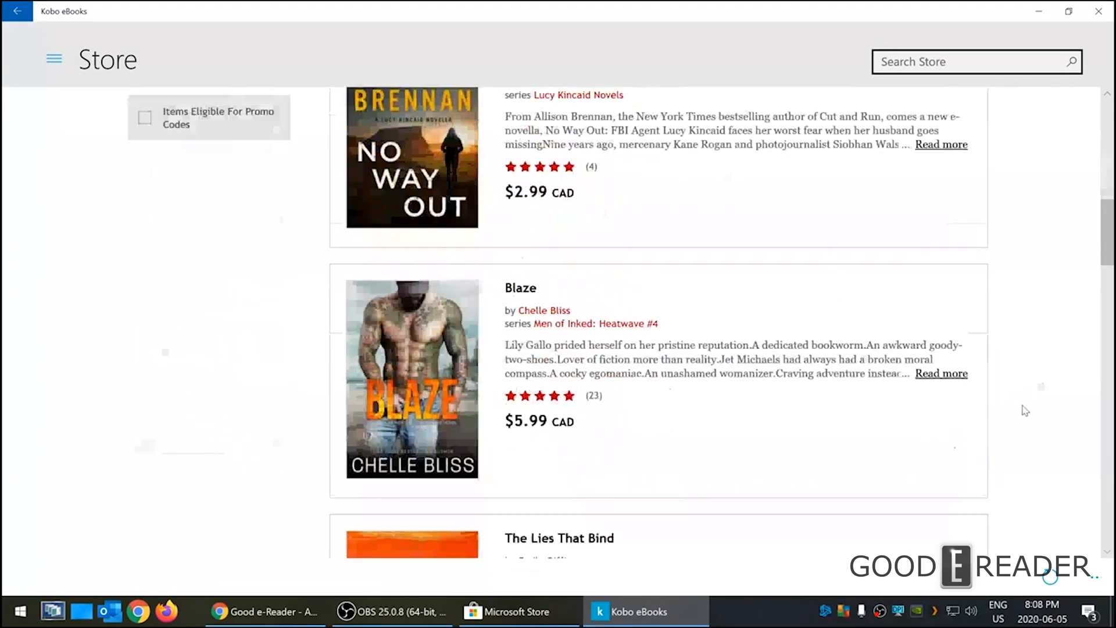
pyautogui.scroll(-3)
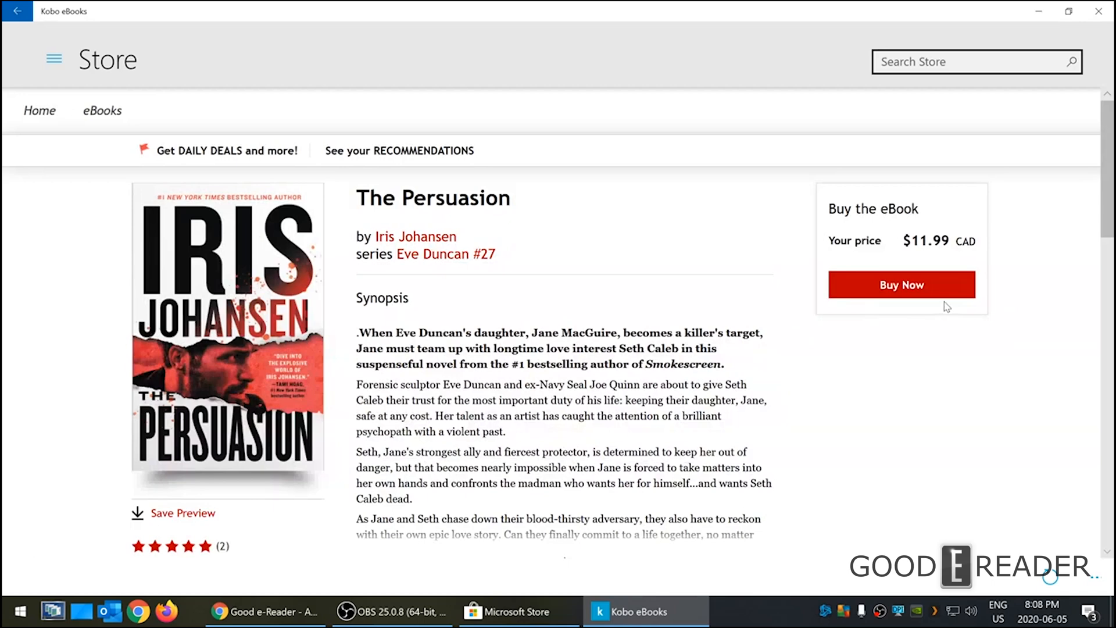
pyautogui.moveTo(486, 312)
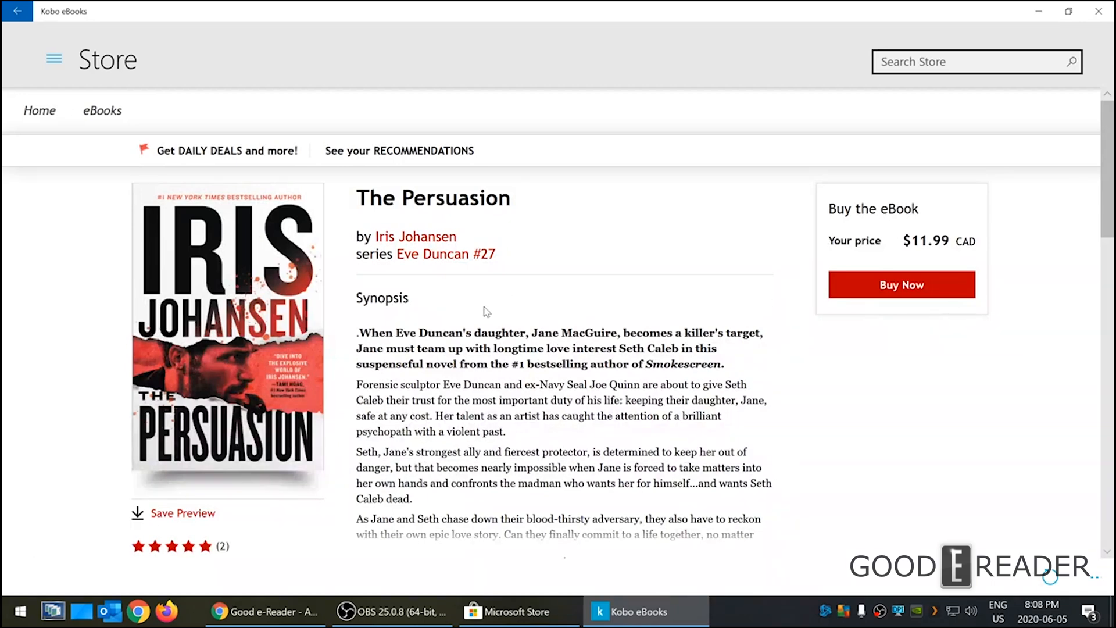
# Save a free preview of The Persuasion and browse its series, ratings and eBook details.
pyautogui.click(181, 513)
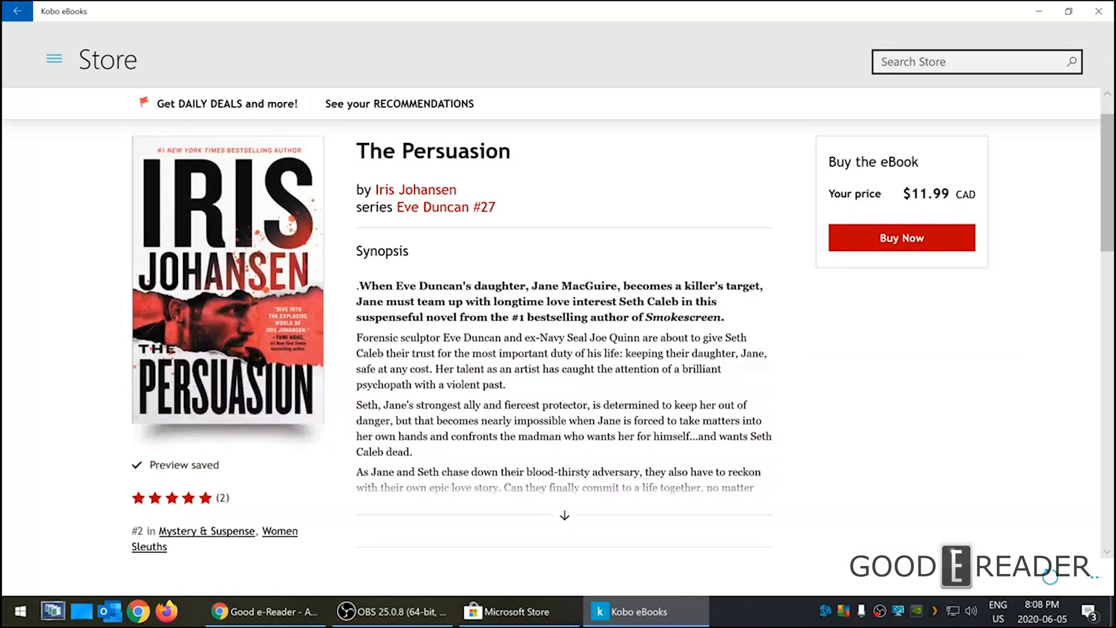
pyautogui.scroll(-3)
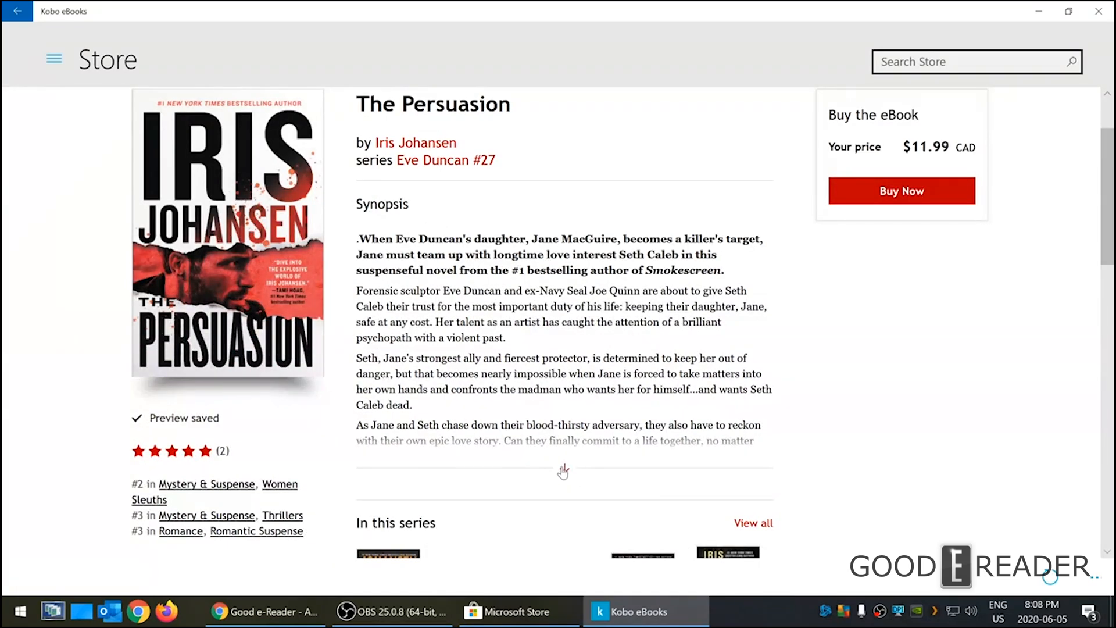
pyautogui.scroll(3)
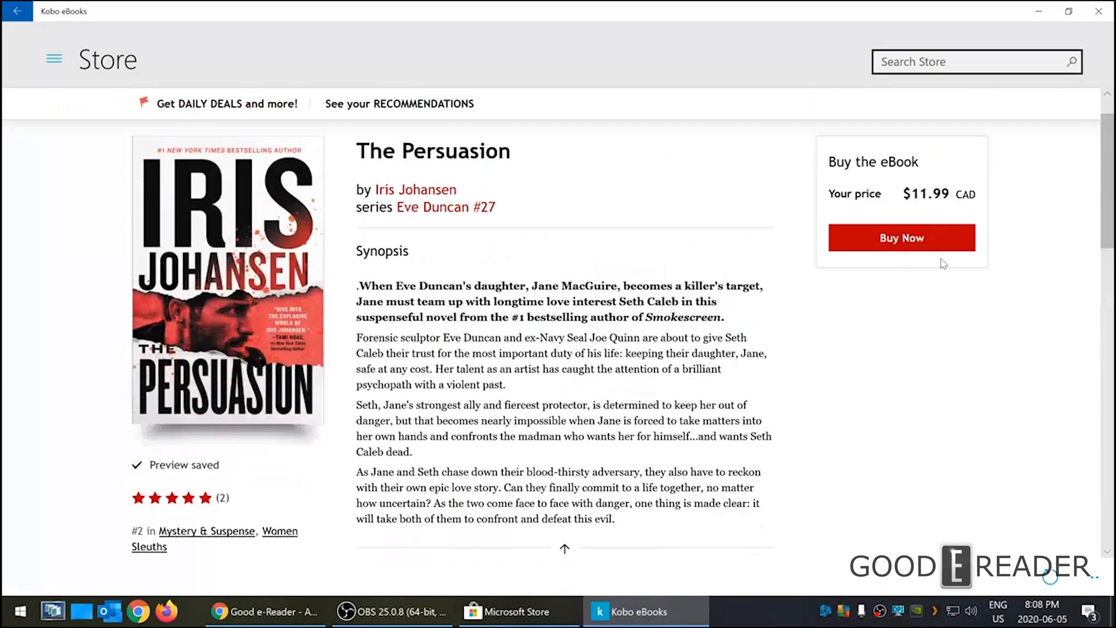
pyautogui.scroll(-3)
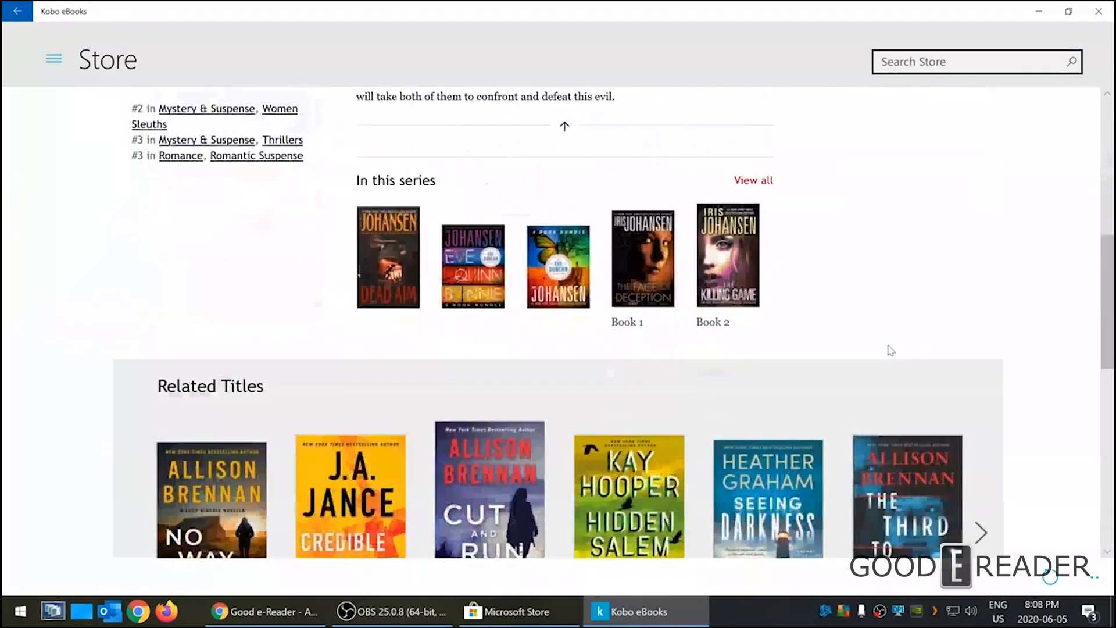
pyautogui.scroll(-3)
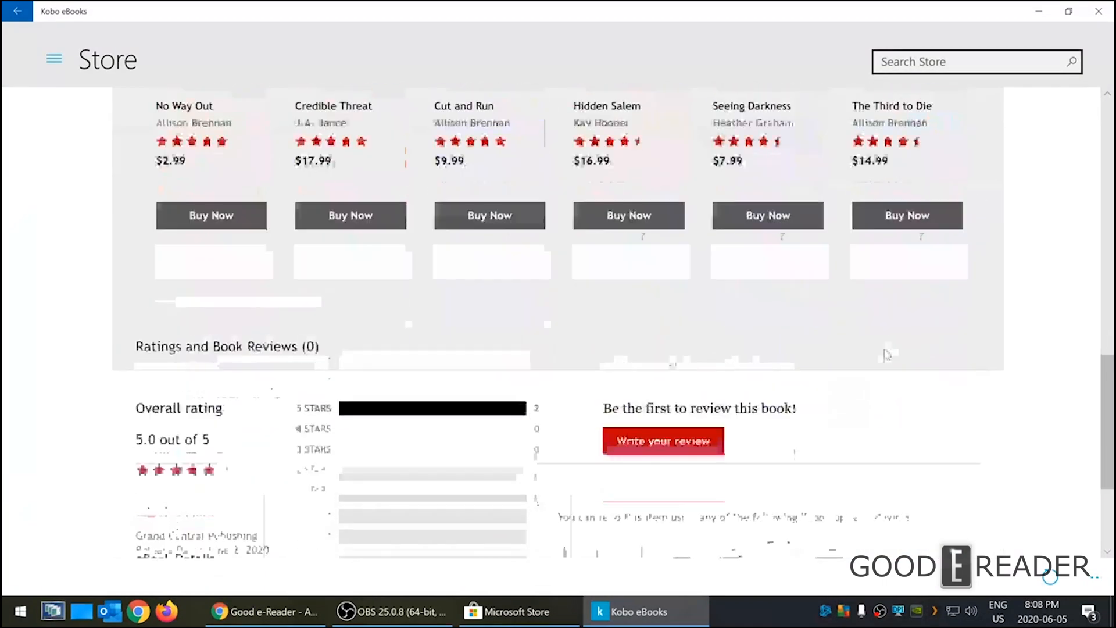
pyautogui.scroll(3)
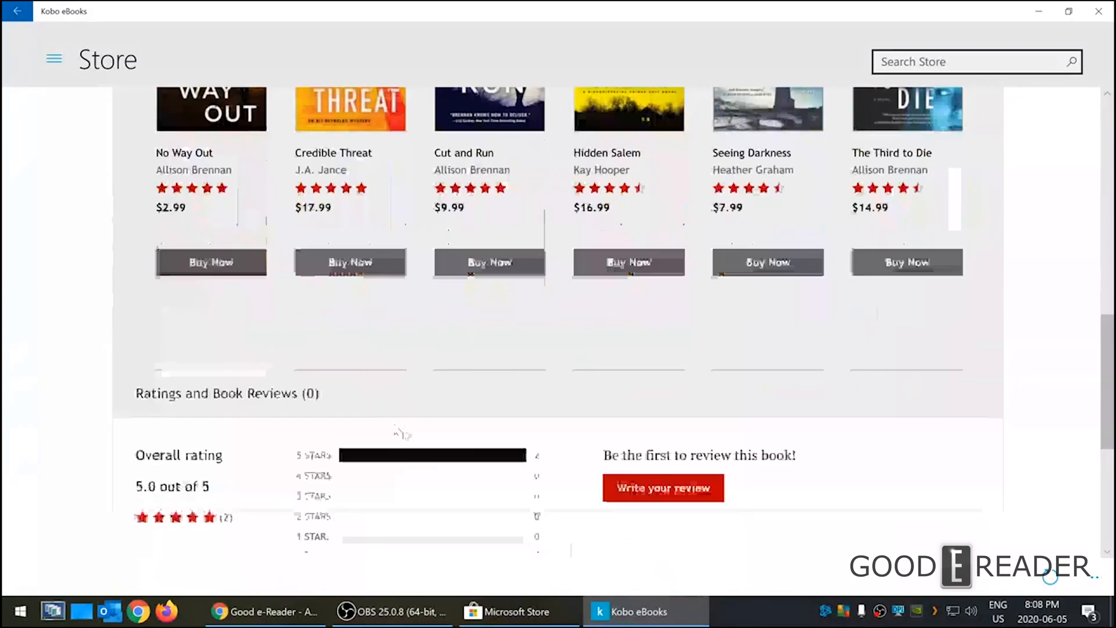
pyautogui.scroll(-3)
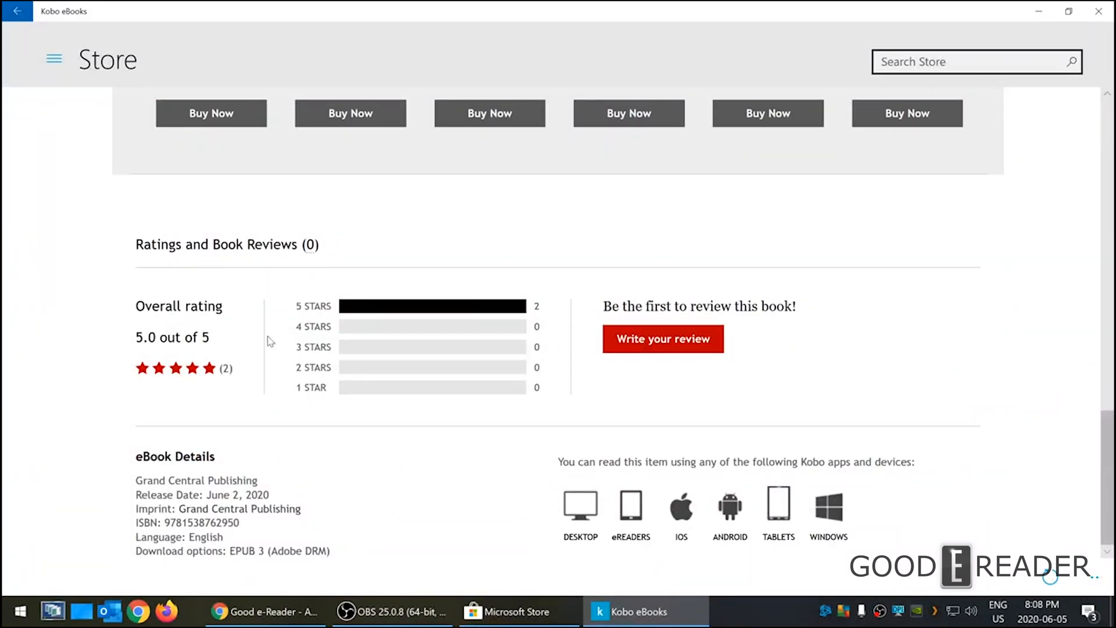
pyautogui.moveTo(798, 530)
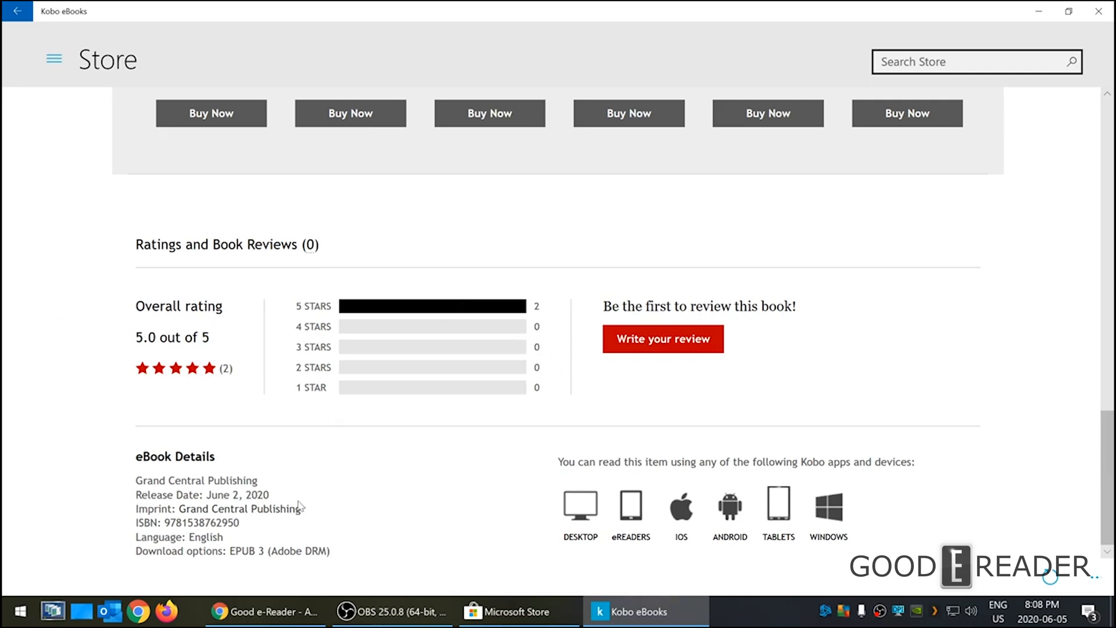
pyautogui.scroll(3)
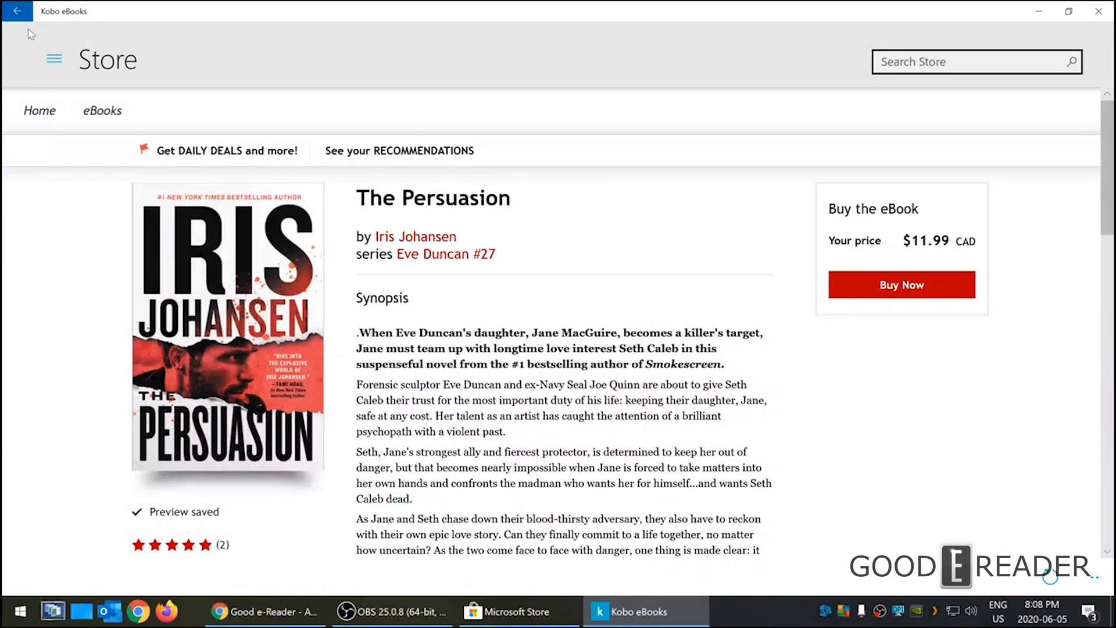
# Go back to the home screen and open Settings from the expanded navigation menu.
pyautogui.click(16, 12)
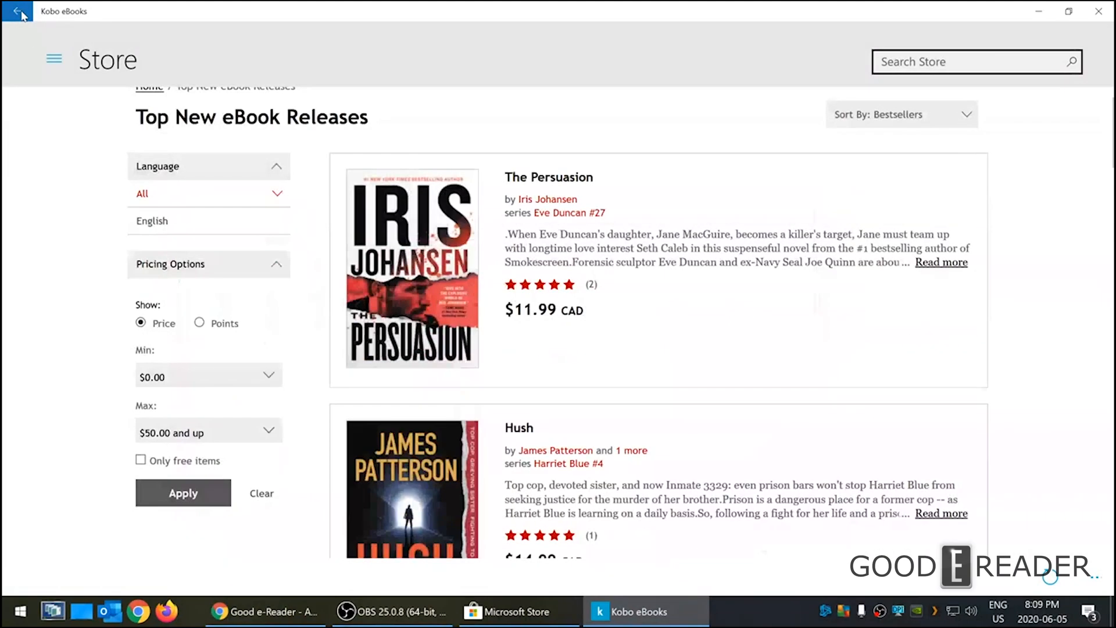
pyautogui.click(15, 12)
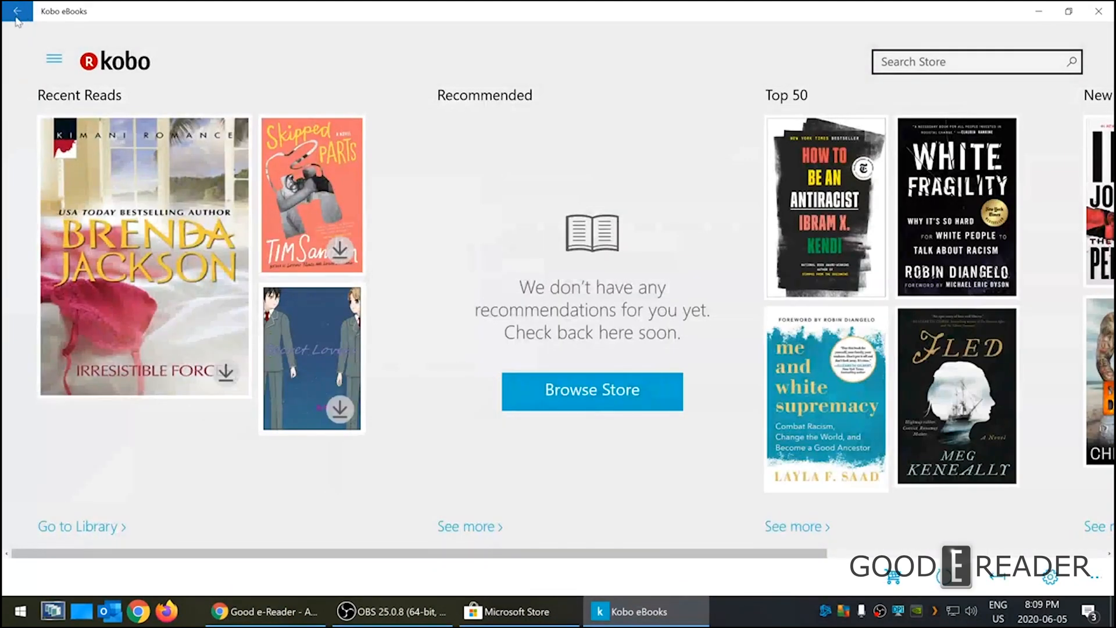
pyautogui.moveTo(335, 578)
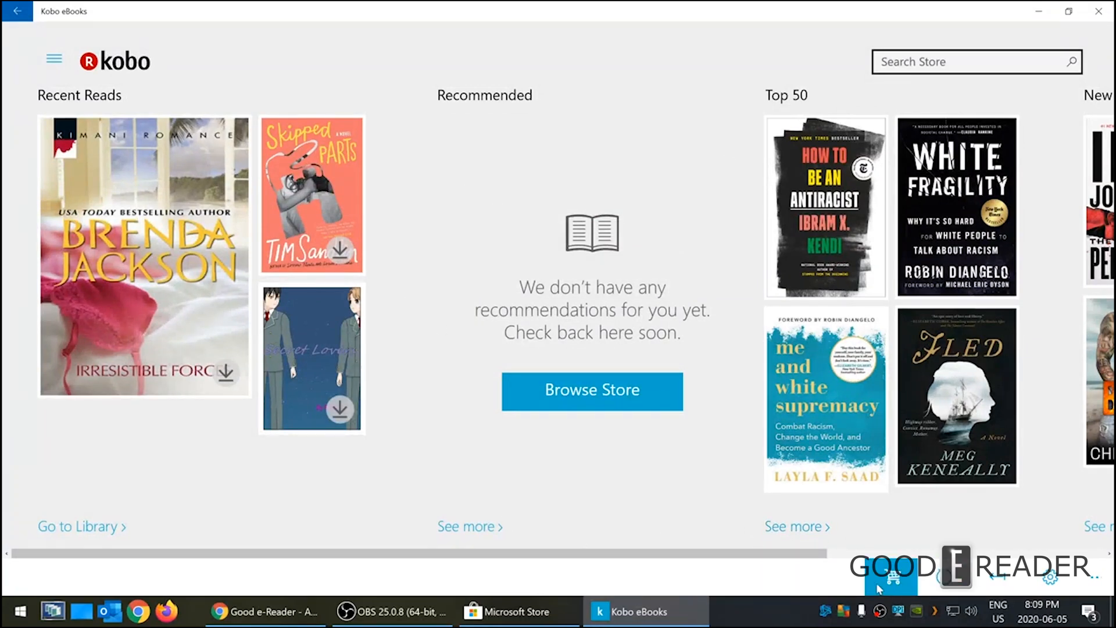
pyautogui.click(54, 58)
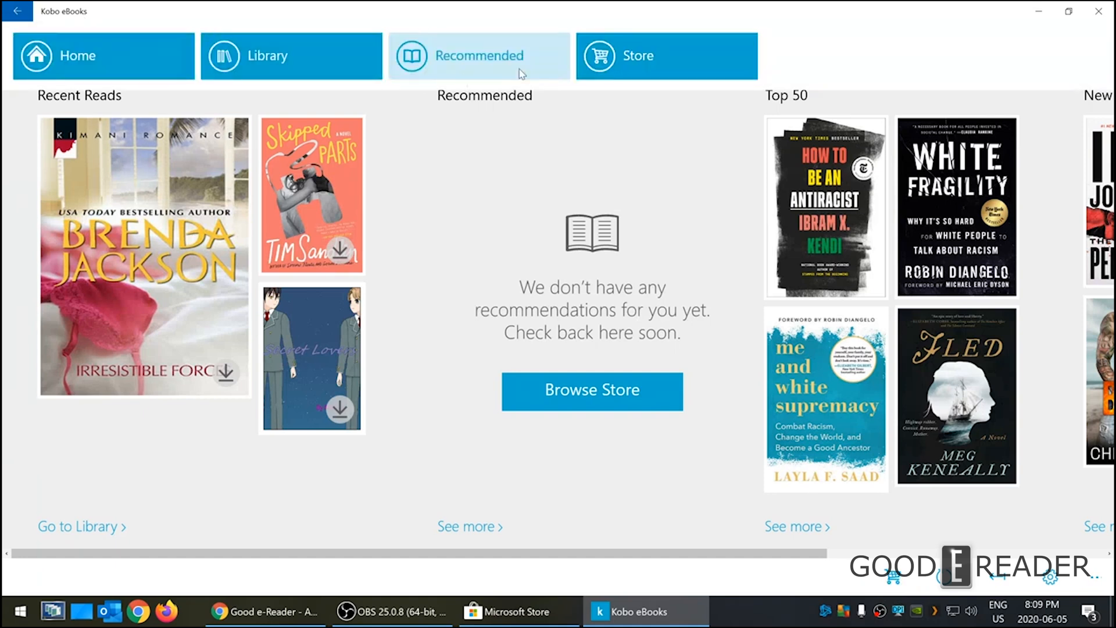
pyautogui.moveTo(890, 583)
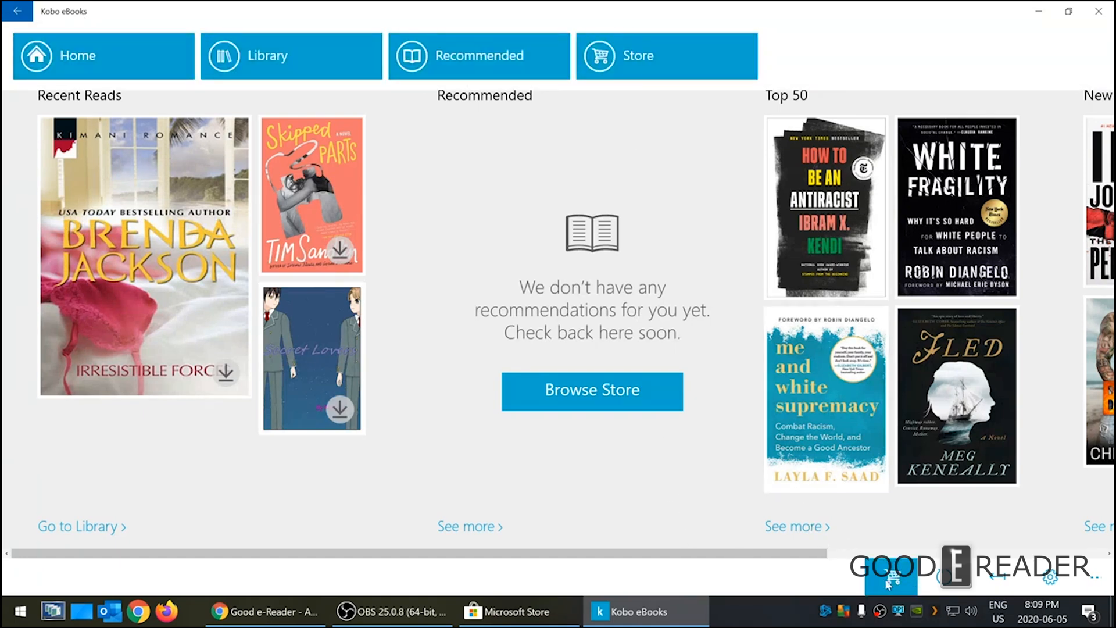
pyautogui.moveTo(950, 594)
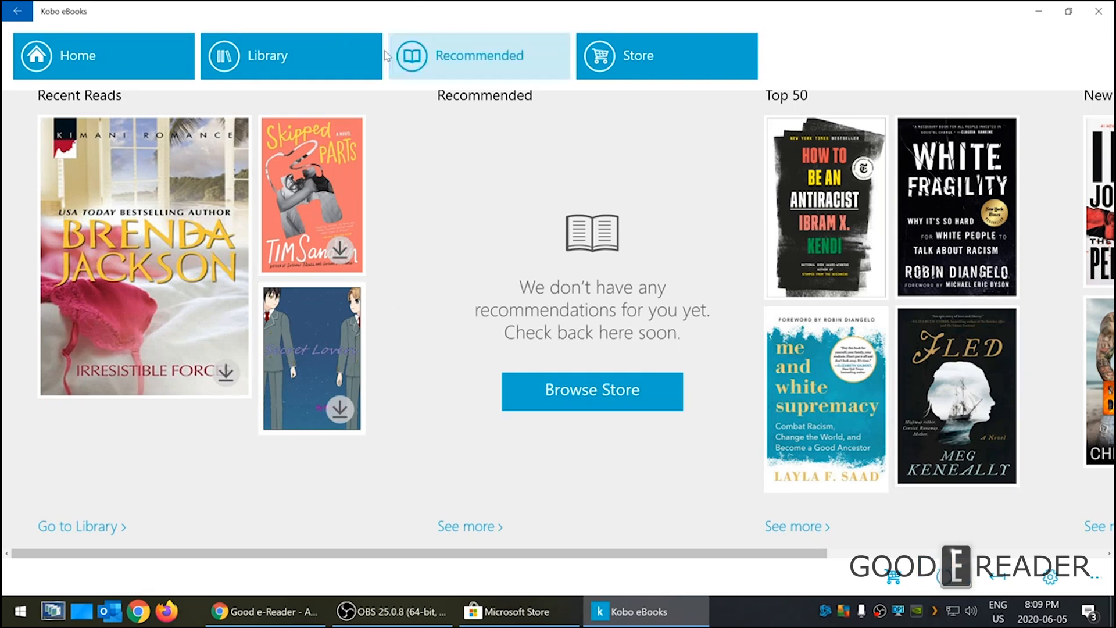
pyautogui.moveTo(978, 515)
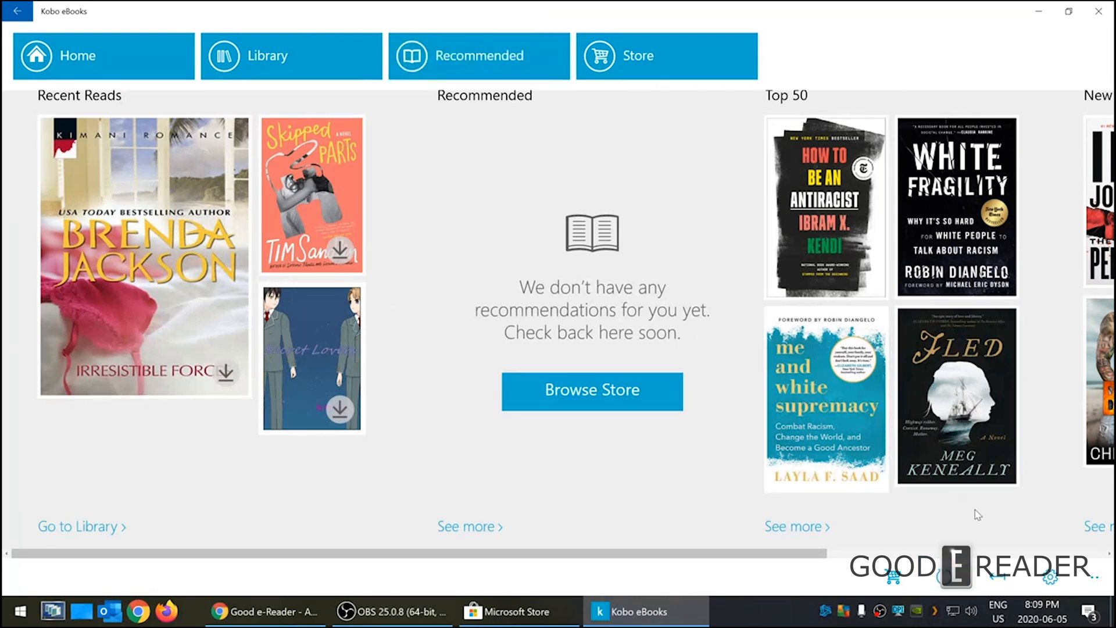
pyautogui.click(36, 55)
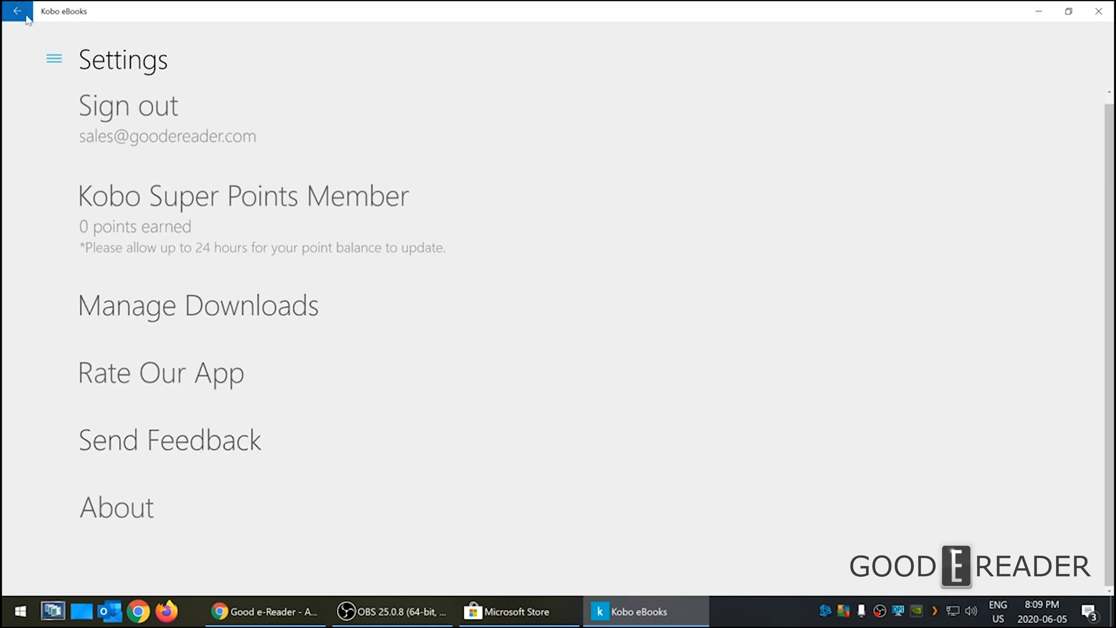
# Leave Settings and return to the home screen showing Recent Reads.
pyautogui.click(16, 12)
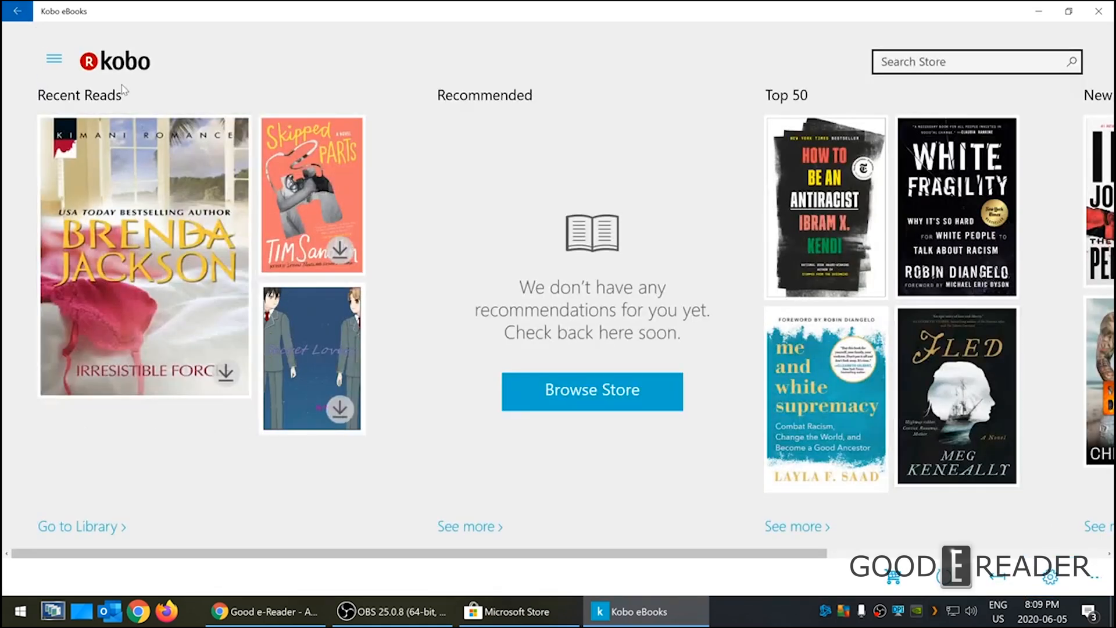
pyautogui.moveTo(63, 107)
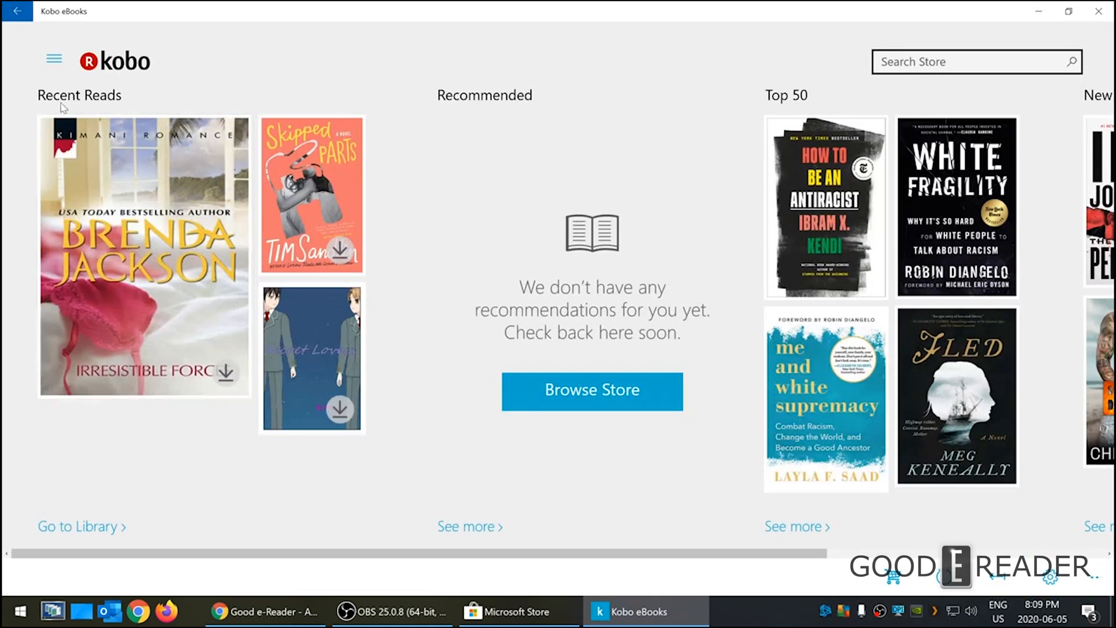
pyautogui.moveTo(143, 255)
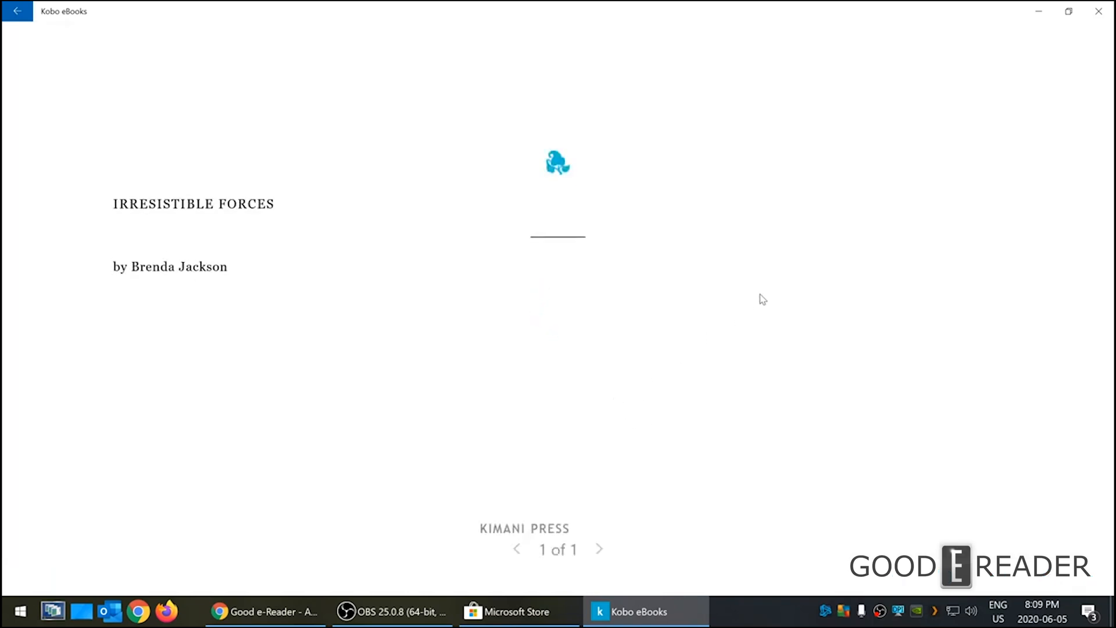
pyautogui.moveTo(1041, 261)
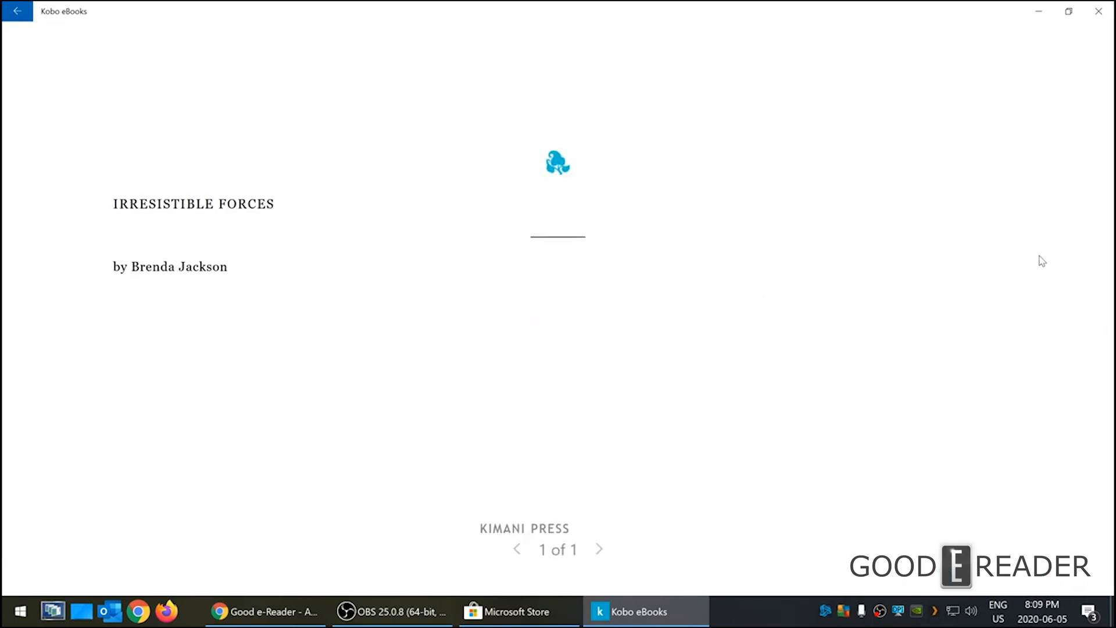
# Turn from the title page of Irresistible Forces to Chapter 1.
pyautogui.click(600, 548)
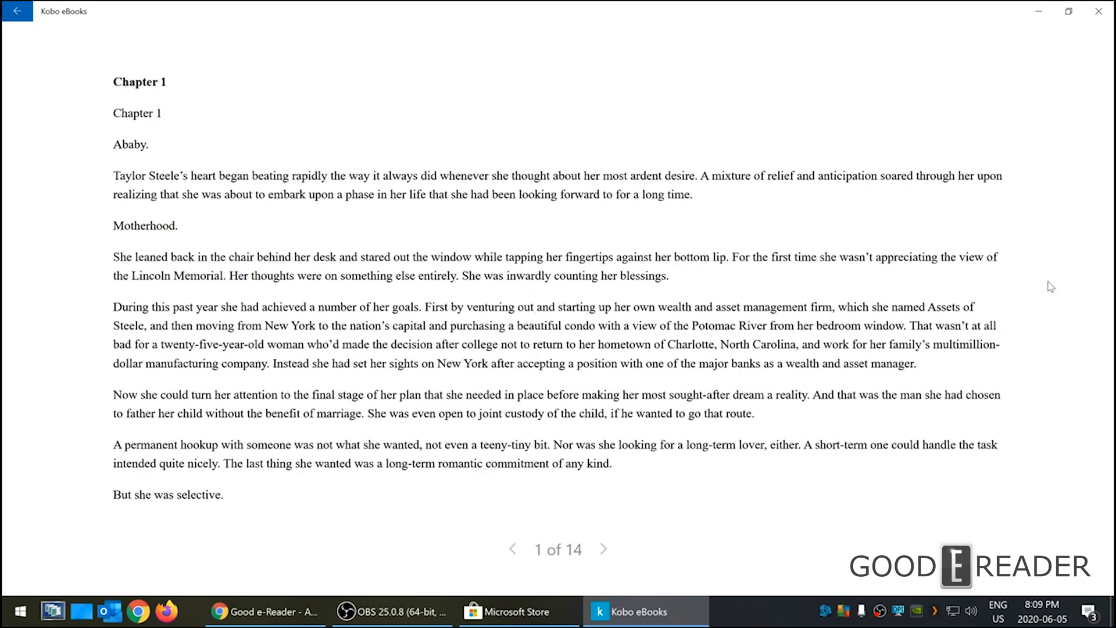
pyautogui.moveTo(609, 207)
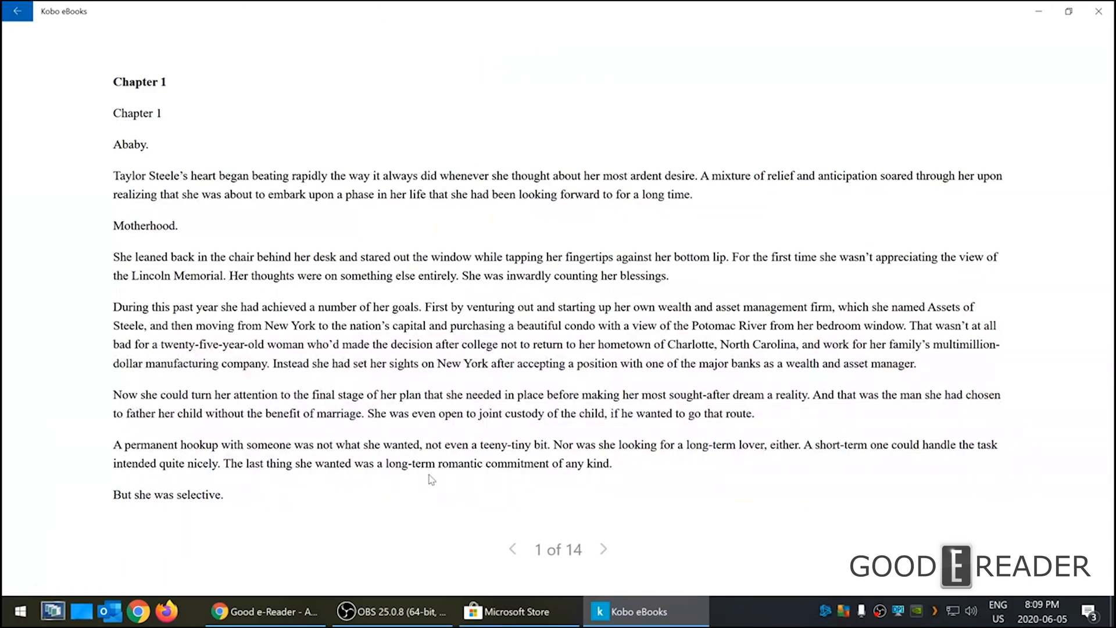
pyautogui.moveTo(502, 323)
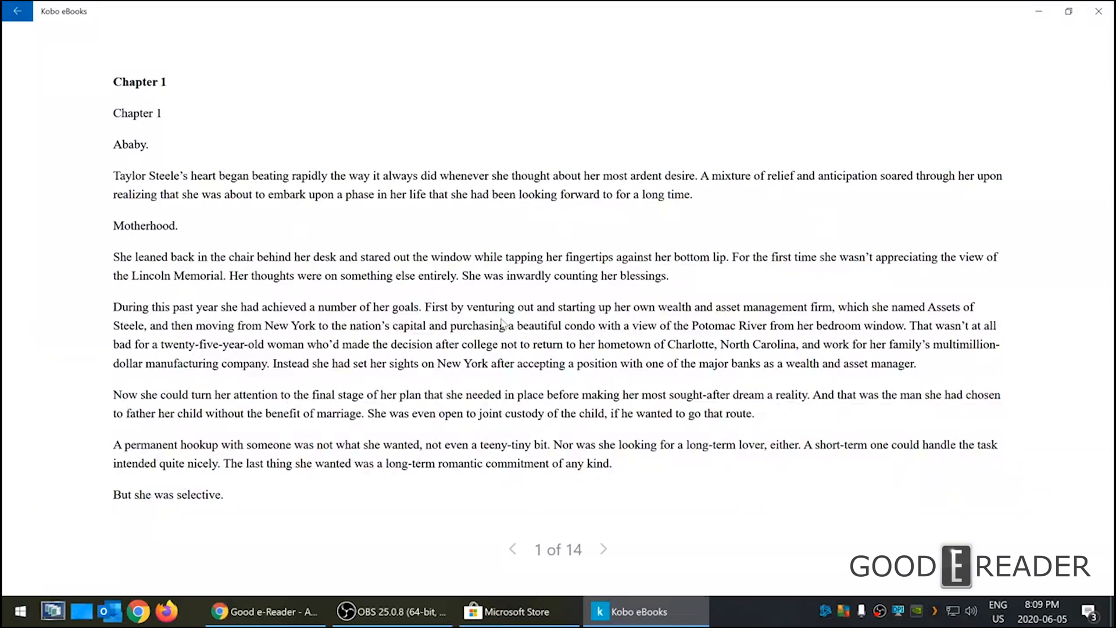
pyautogui.moveTo(696, 160)
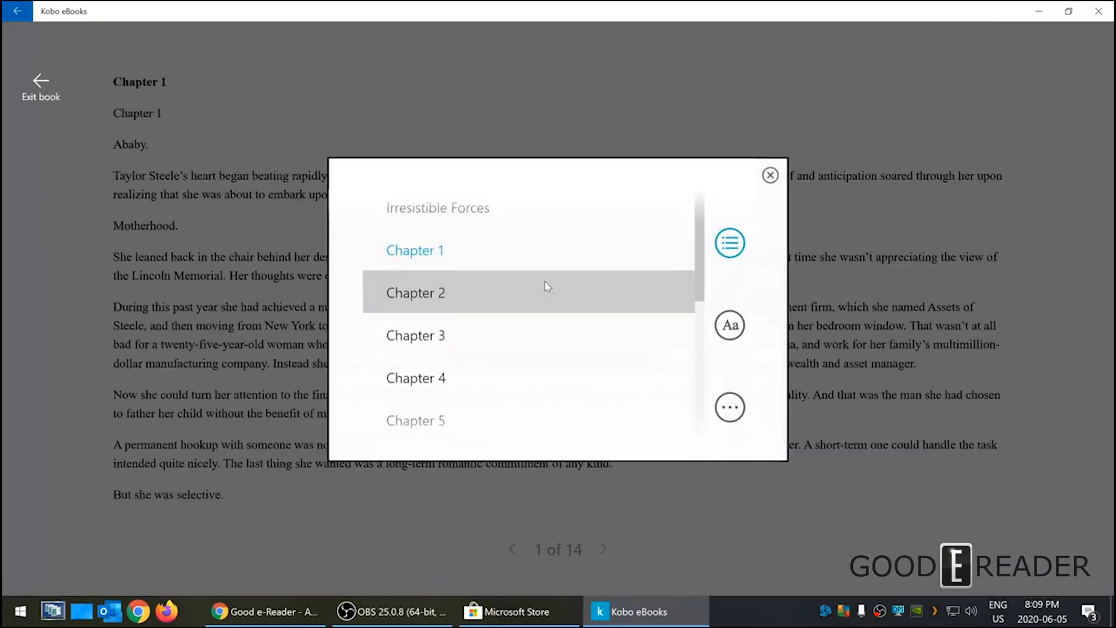
pyautogui.moveTo(663, 234)
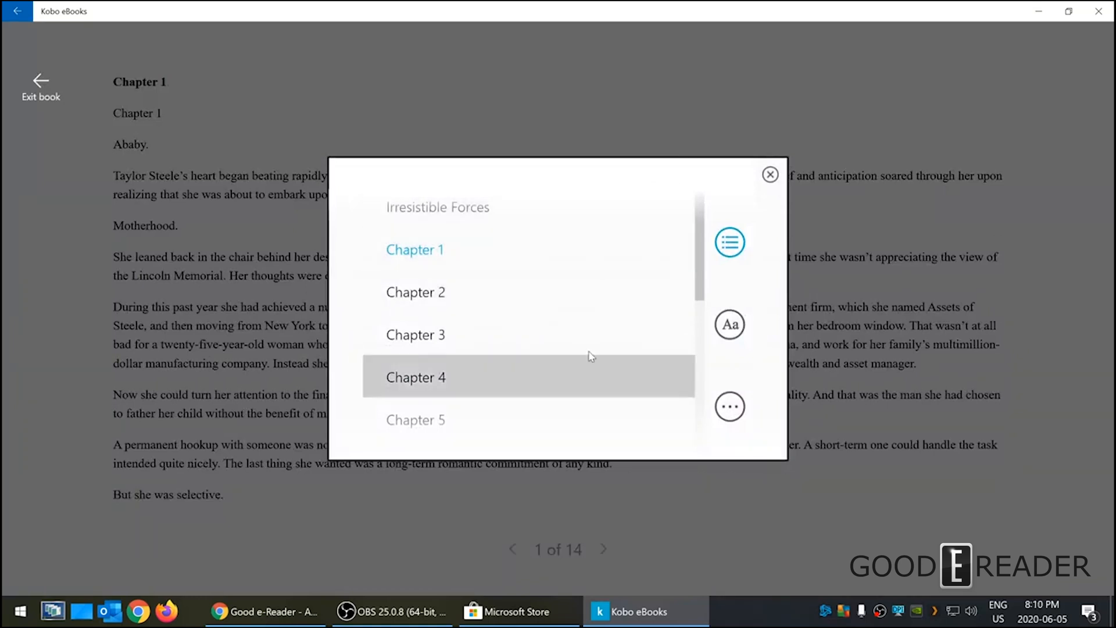
# Open the reading appearance options and scroll through them.
pyautogui.click(729, 325)
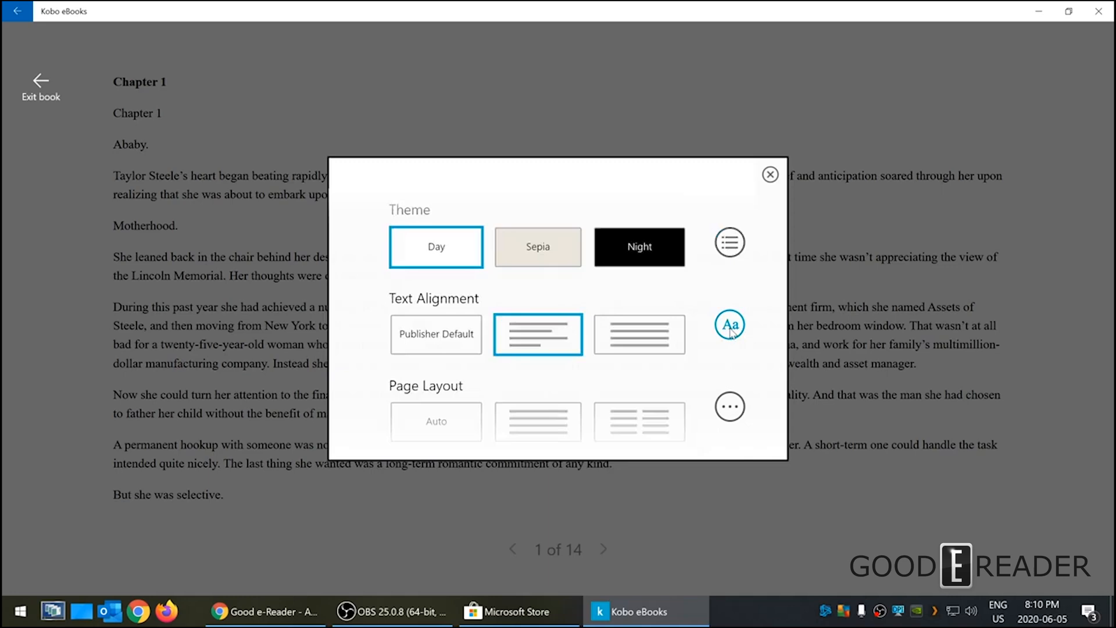
pyautogui.click(769, 175)
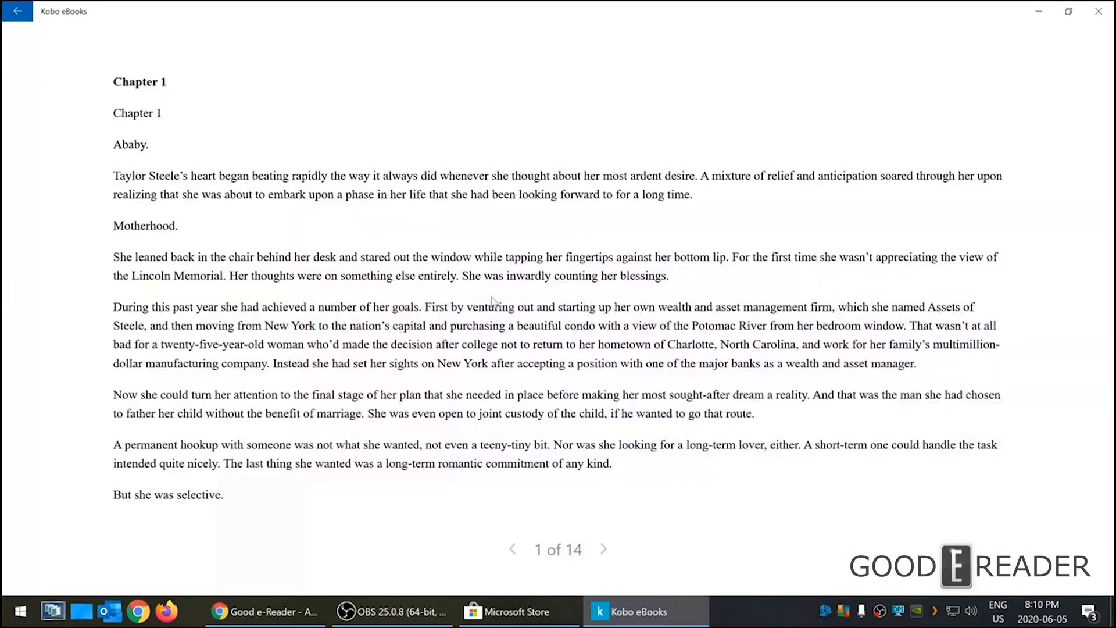
pyautogui.click(729, 324)
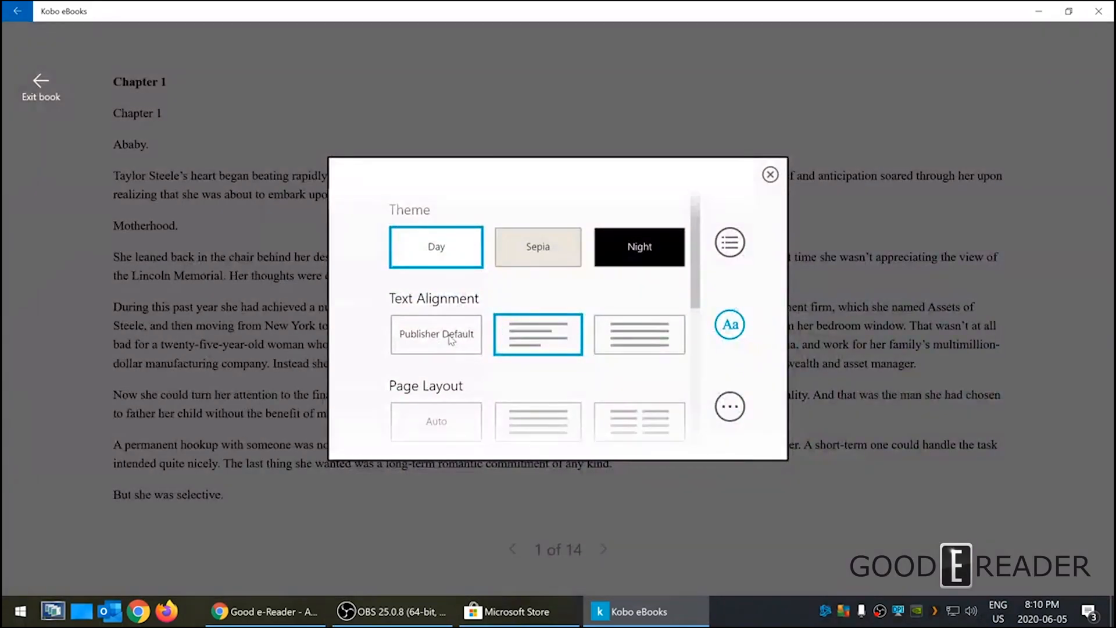
pyautogui.moveTo(481, 347)
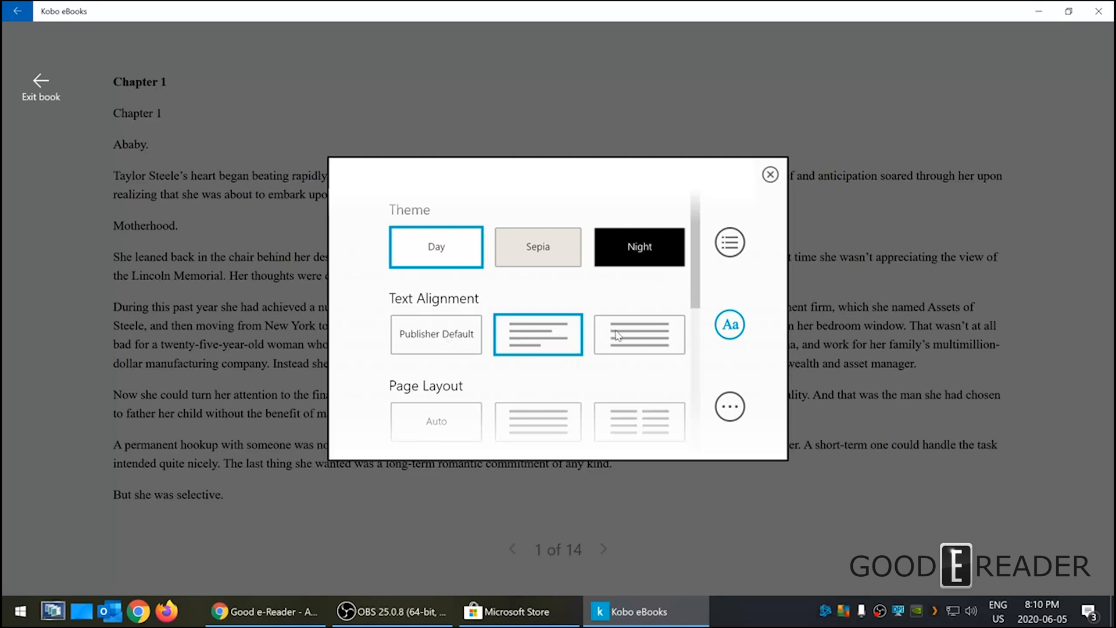
pyautogui.scroll(-3)
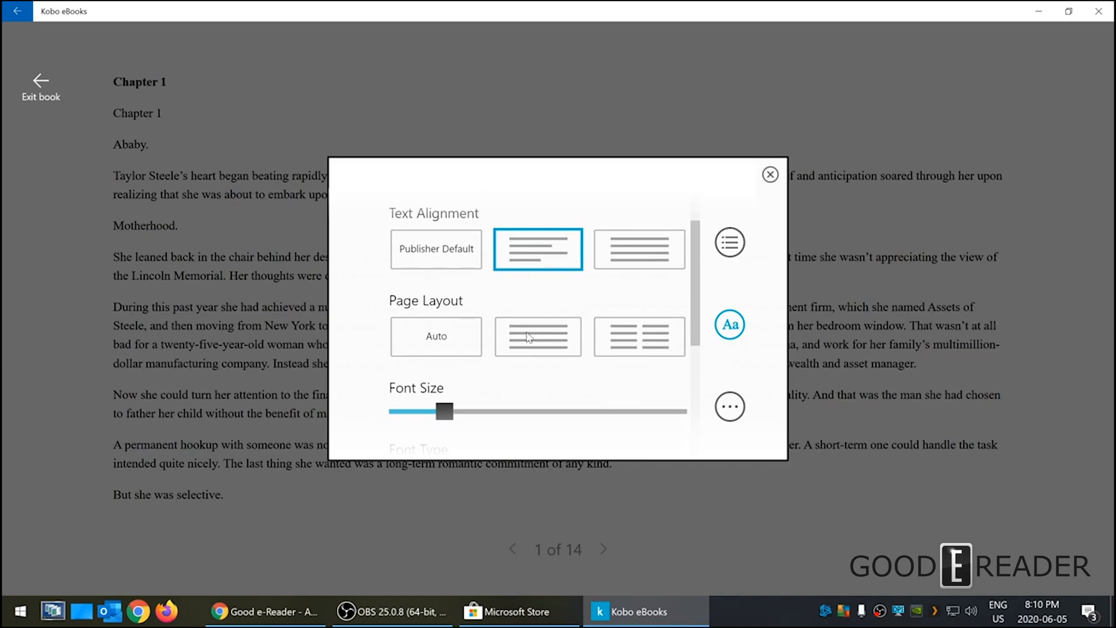
pyautogui.moveTo(554, 342)
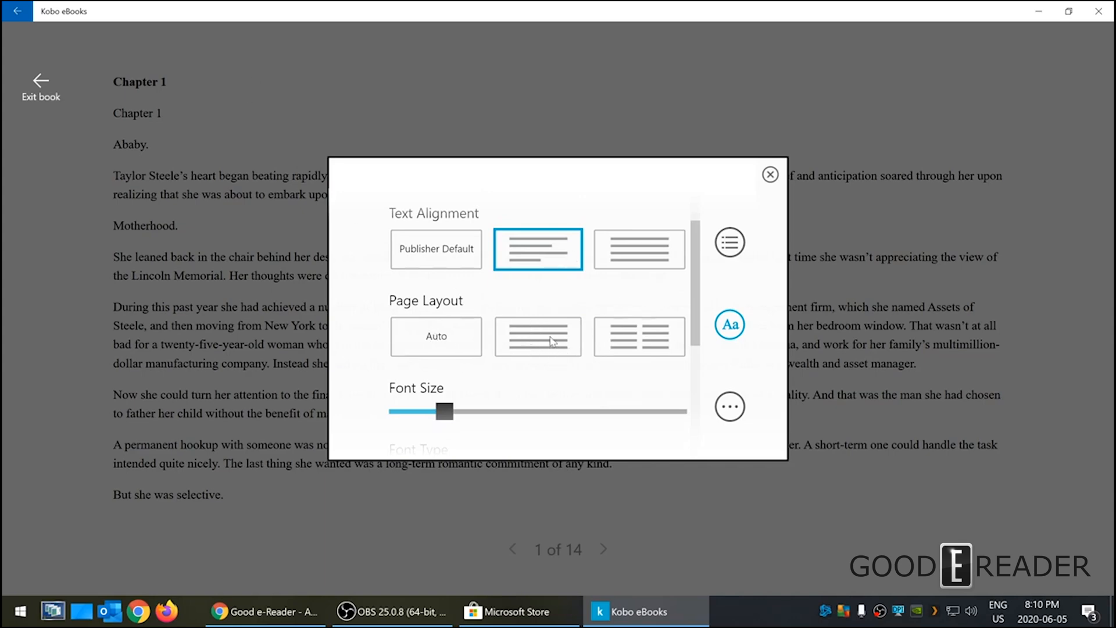
# Try the two-column layout, return to single column, and enlarge the font size.
pyautogui.click(537, 336)
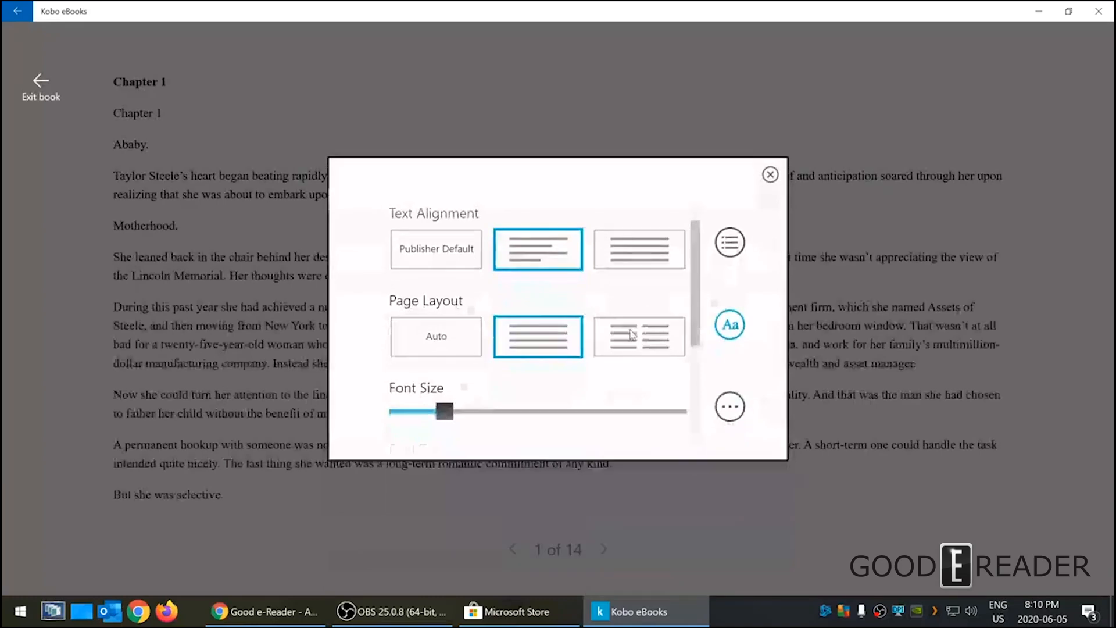
pyautogui.click(769, 175)
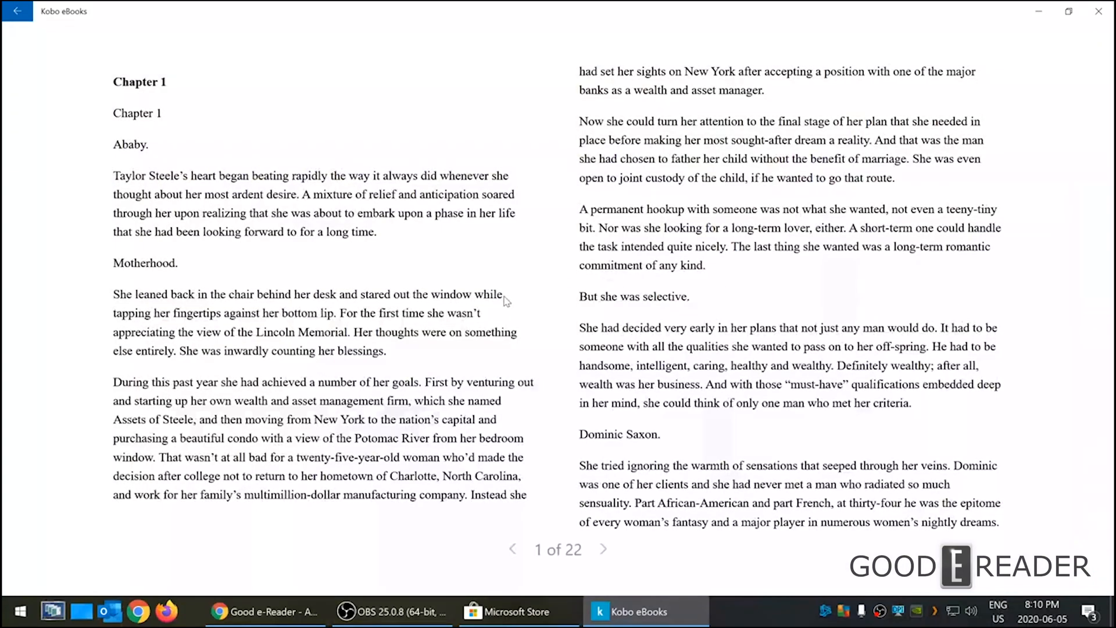
pyautogui.click(729, 393)
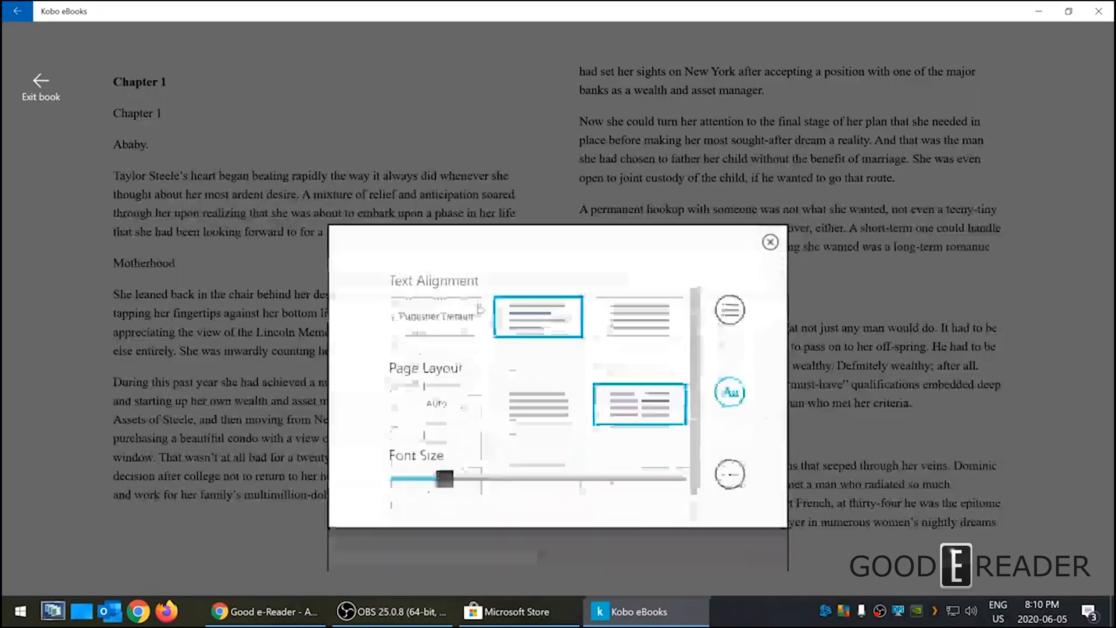
pyautogui.click(770, 242)
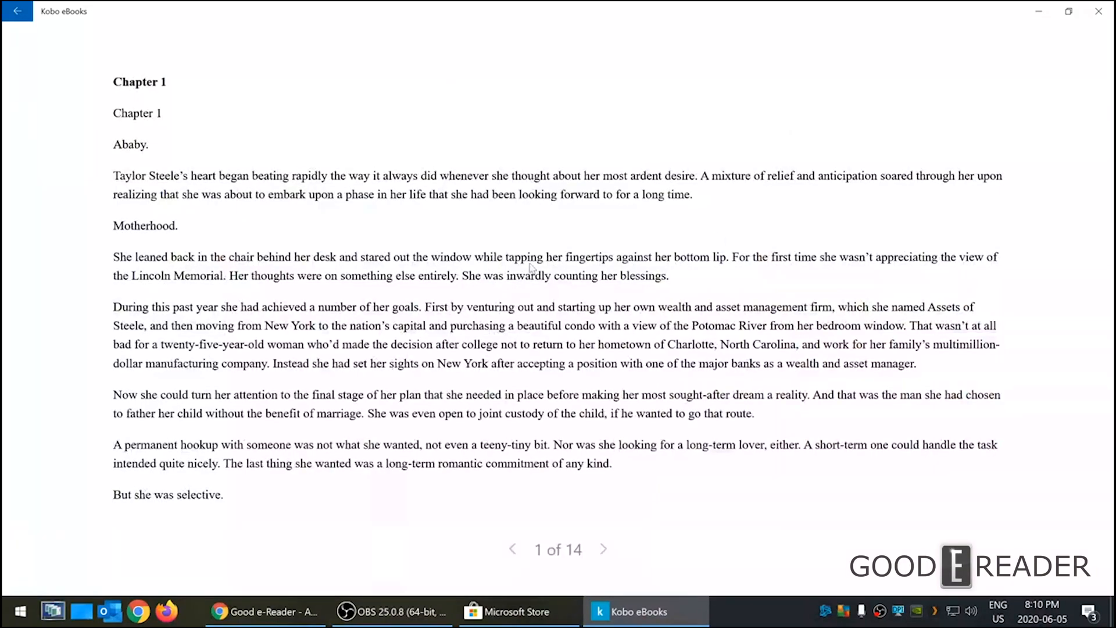
pyautogui.moveTo(556, 250)
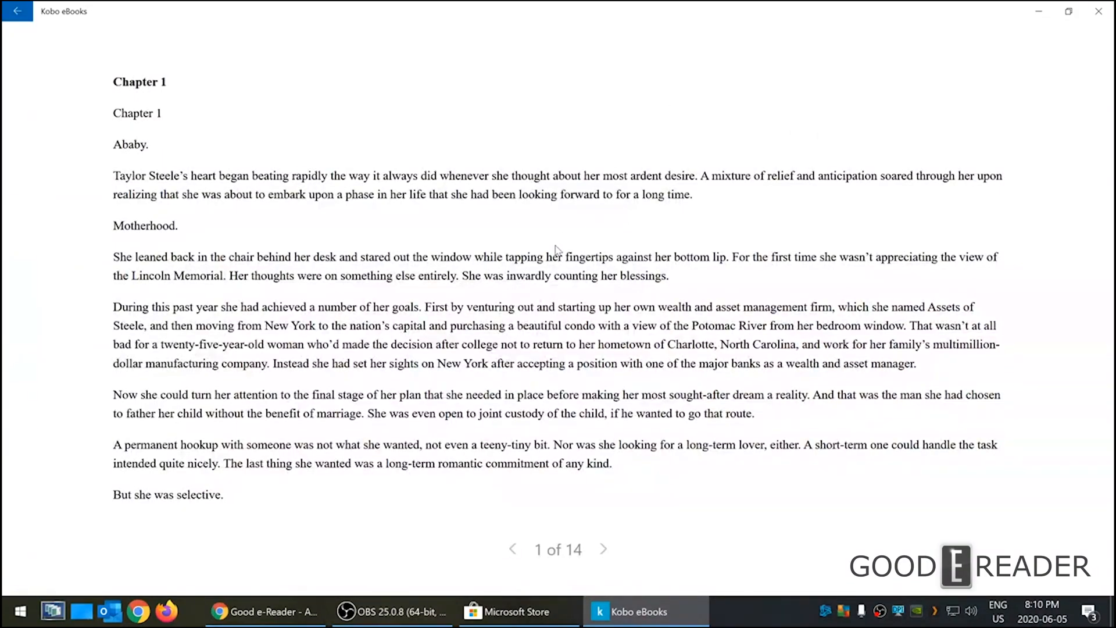
pyautogui.click(729, 324)
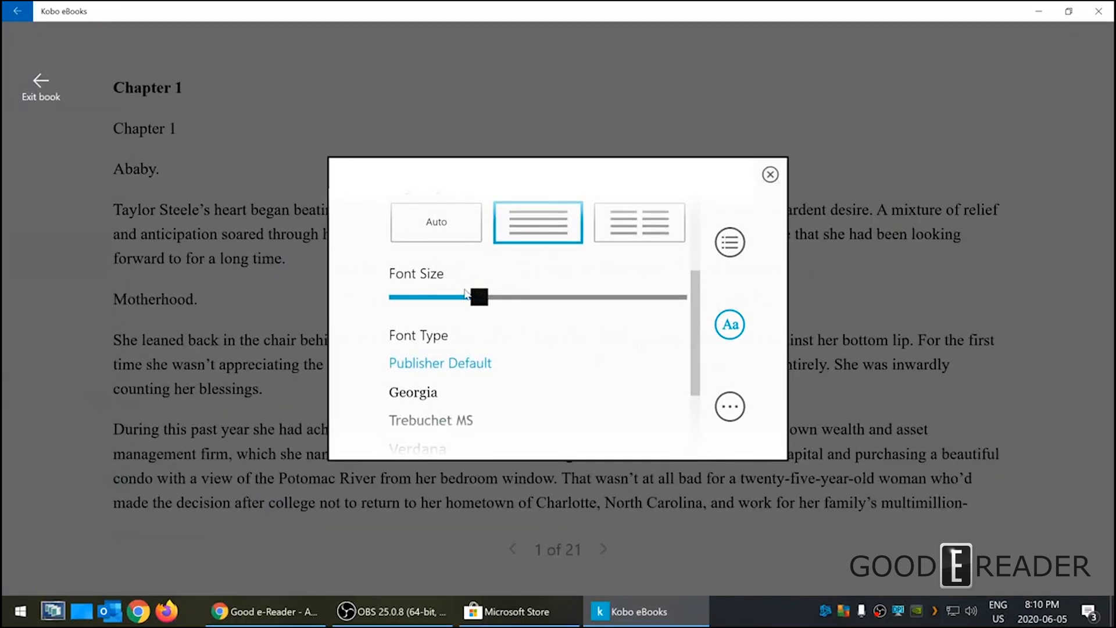
pyautogui.scroll(-3)
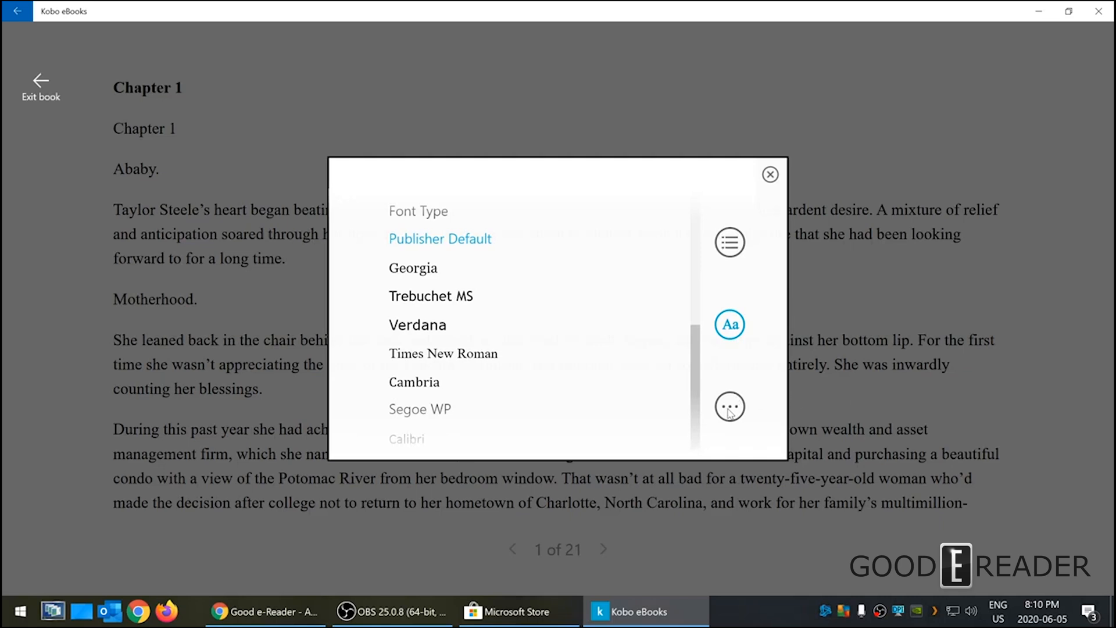
# Show the reader's Bookmarks, Tips & Tricks and Lock rotation options.
pyautogui.click(729, 407)
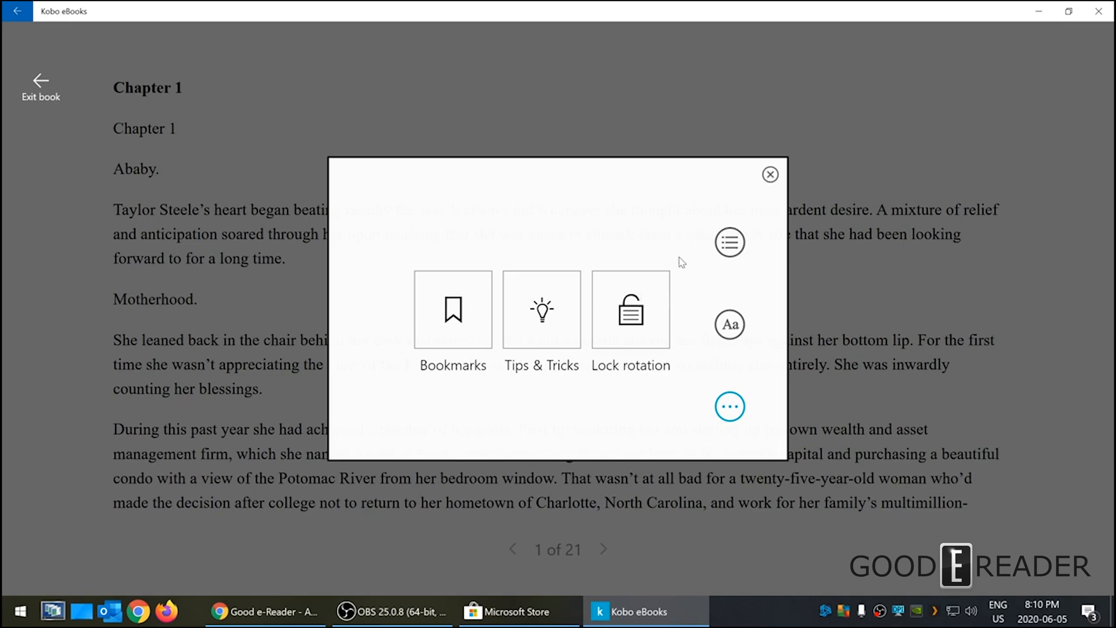
pyautogui.moveTo(545, 320)
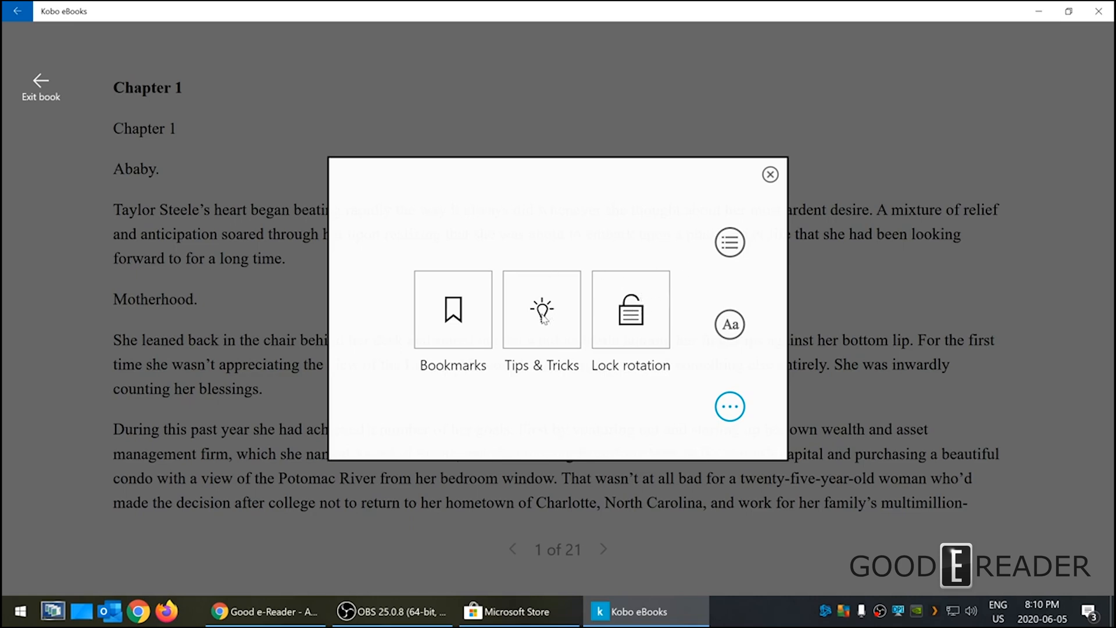
# Page through the Getting around tips to the slider bar tip, then continue reading.
pyautogui.click(541, 310)
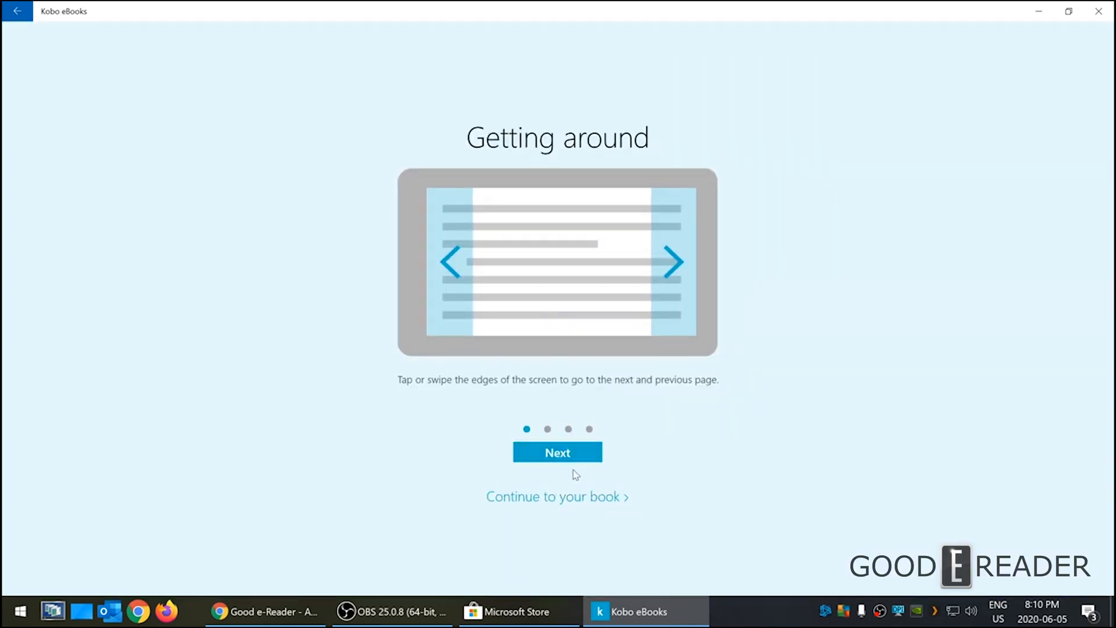
pyautogui.click(558, 452)
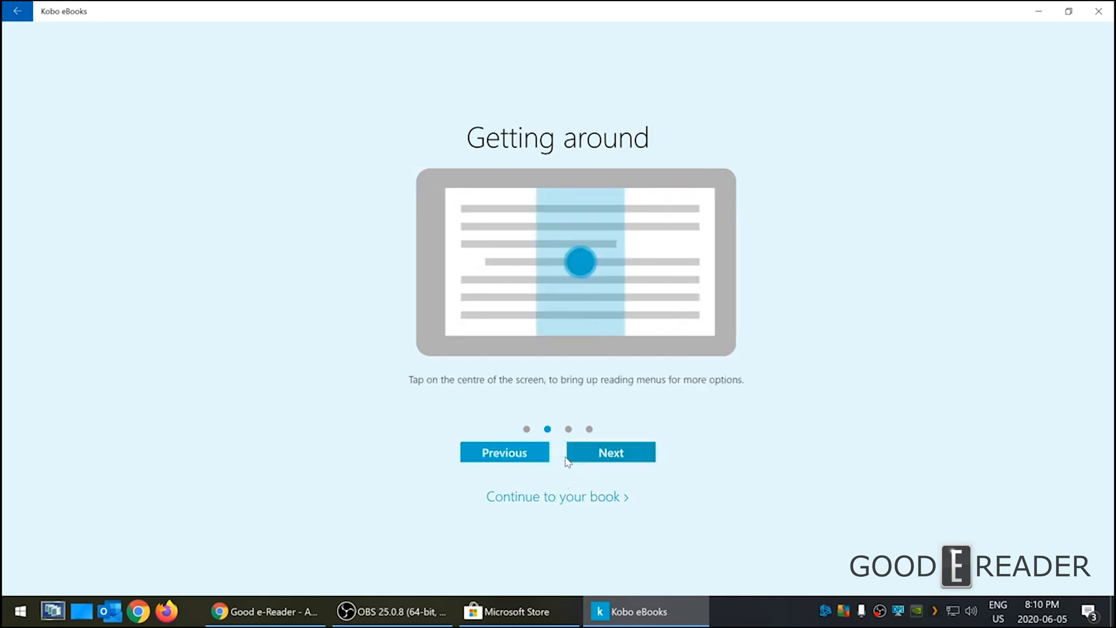
pyautogui.click(610, 453)
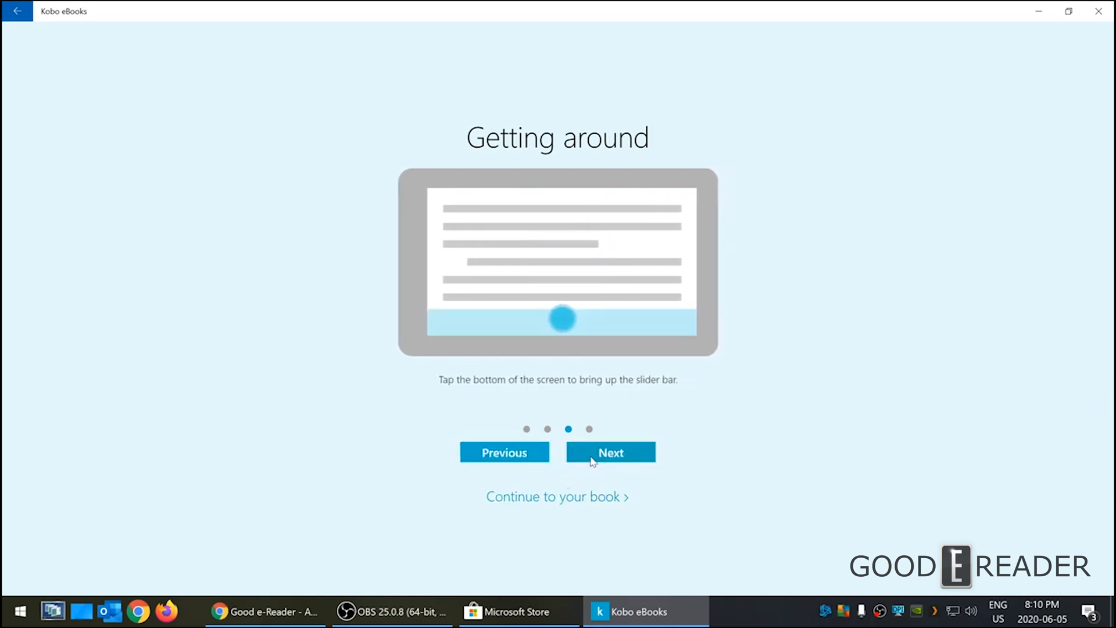
pyautogui.click(503, 453)
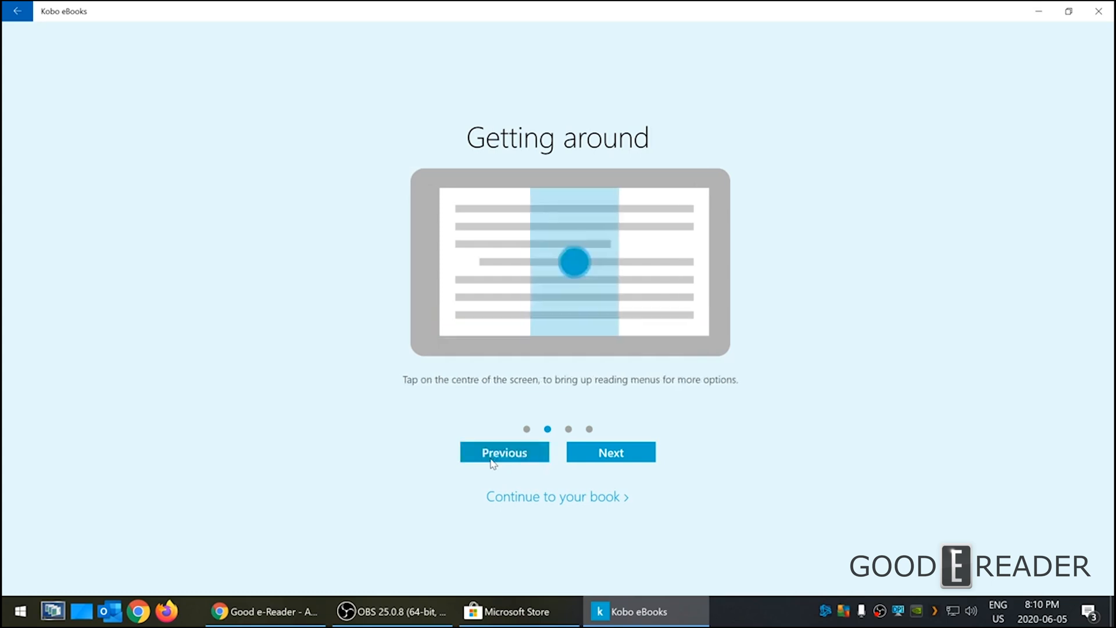
pyautogui.click(610, 452)
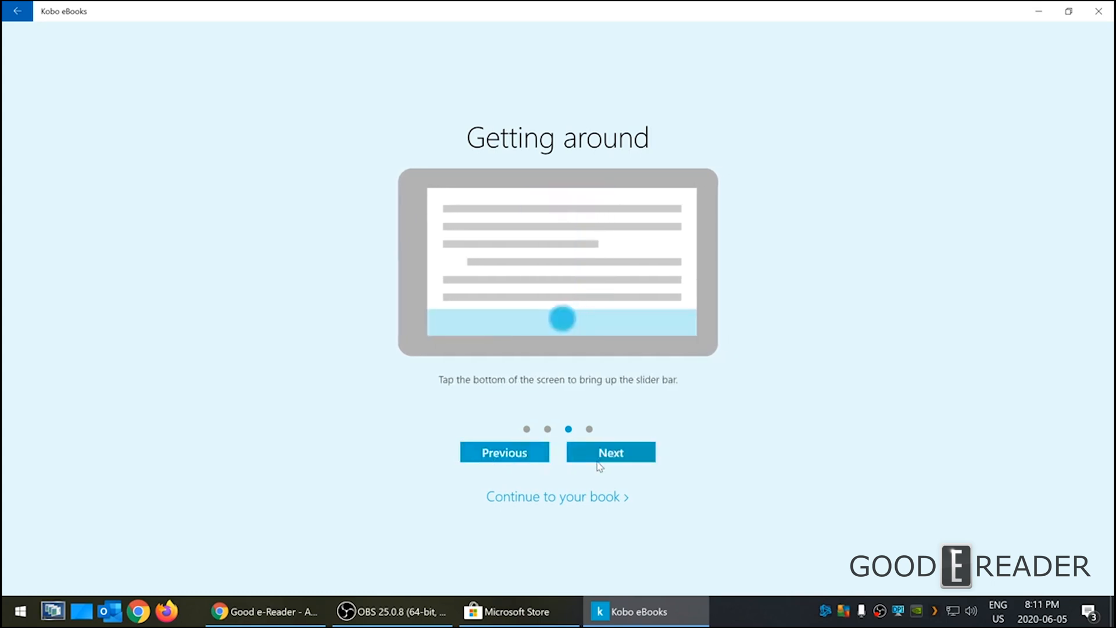
pyautogui.click(558, 496)
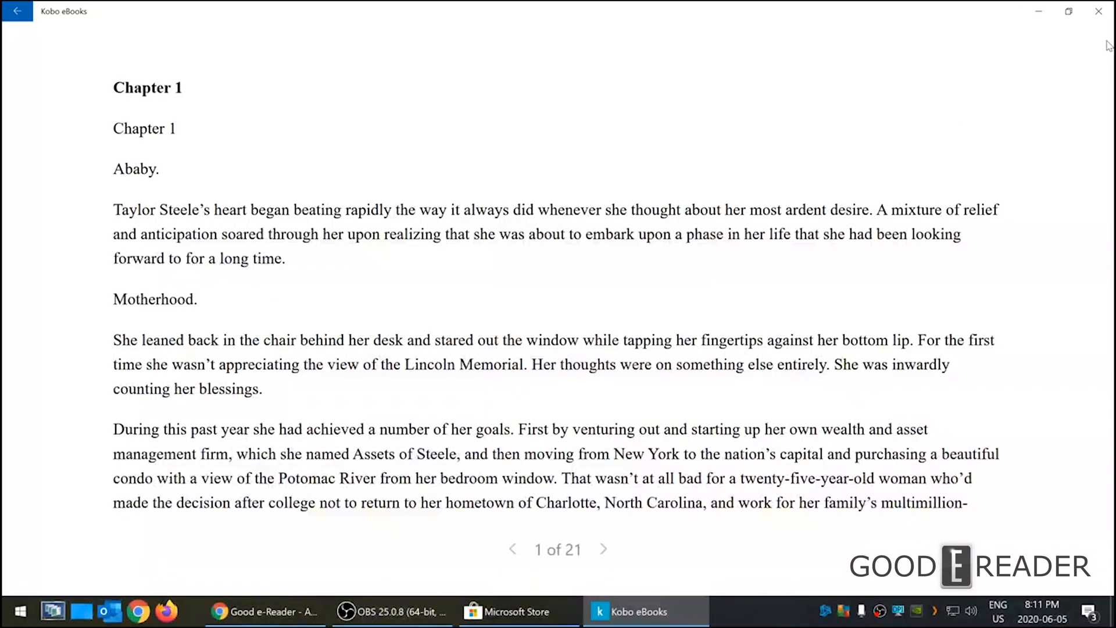
pyautogui.moveTo(1100, 36)
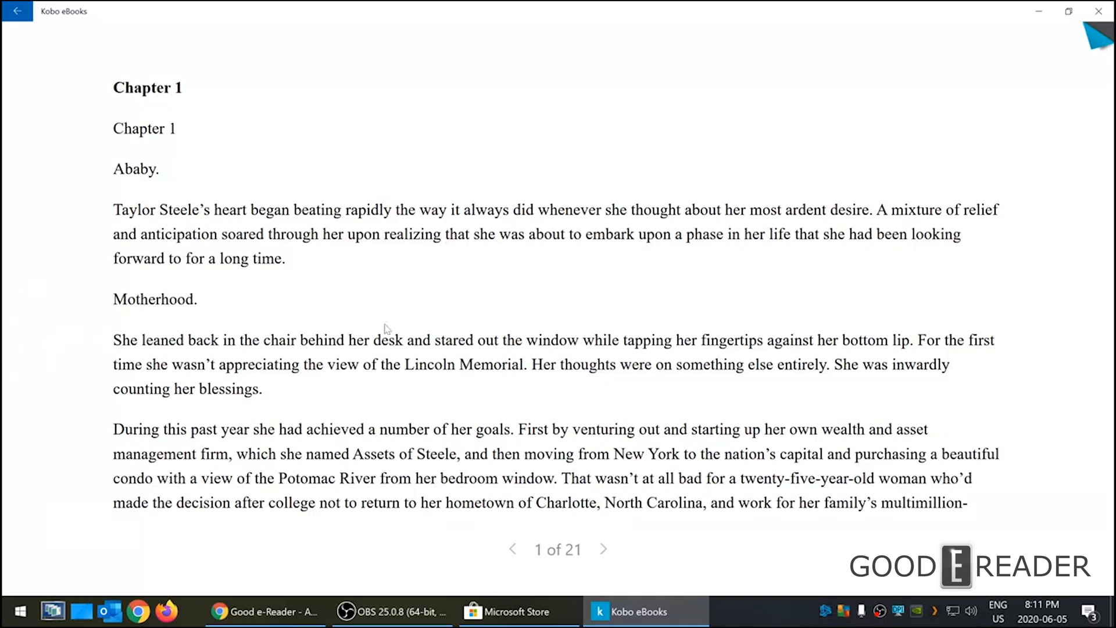
pyautogui.moveTo(999, 391)
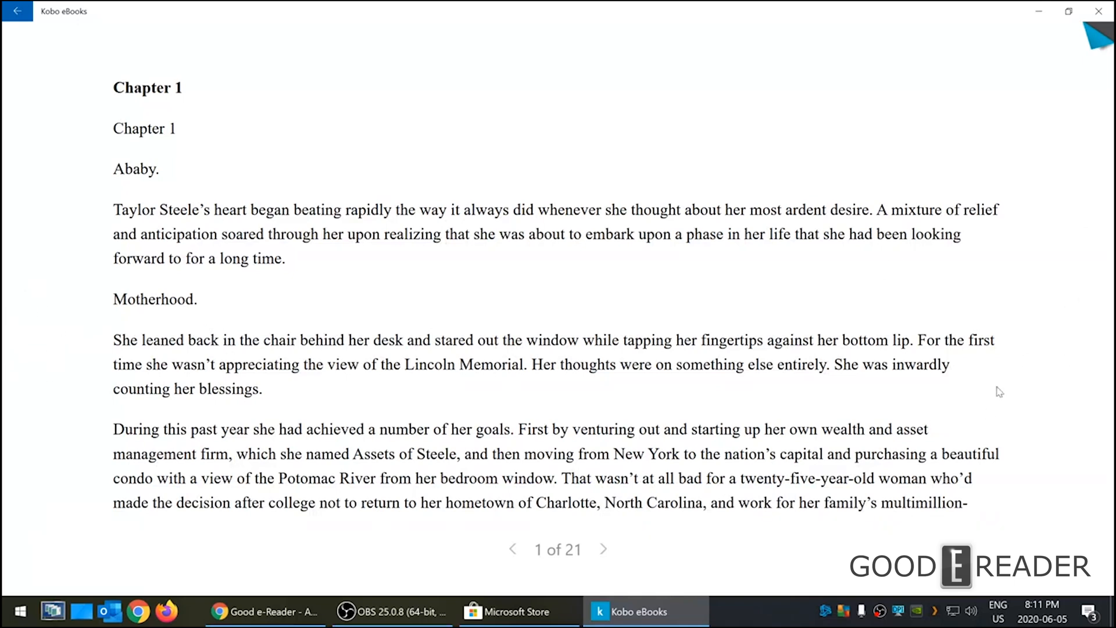
pyautogui.moveTo(76, 318)
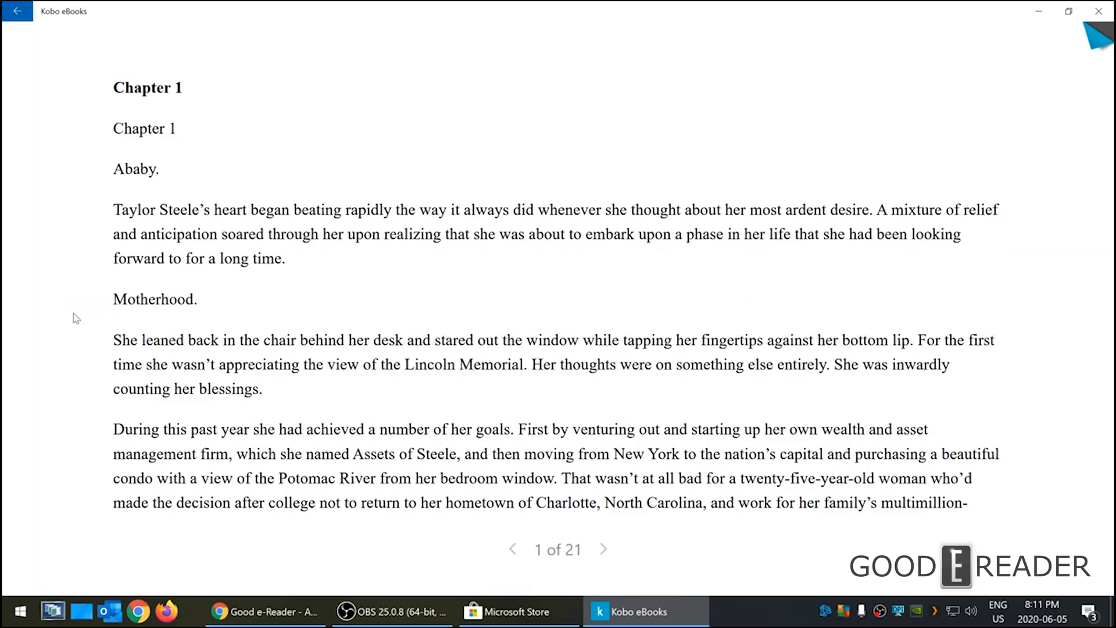
pyautogui.moveTo(1076, 349)
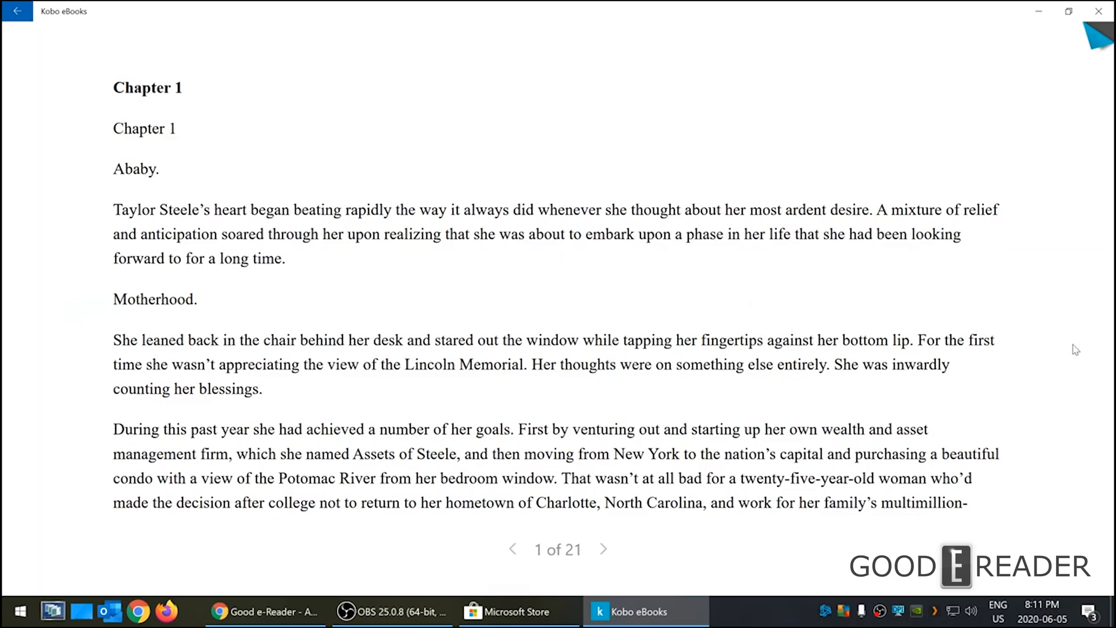
# Page through Irresistible Forces to page 7 of 21, toggling the reading menu once.
pyautogui.click(603, 548)
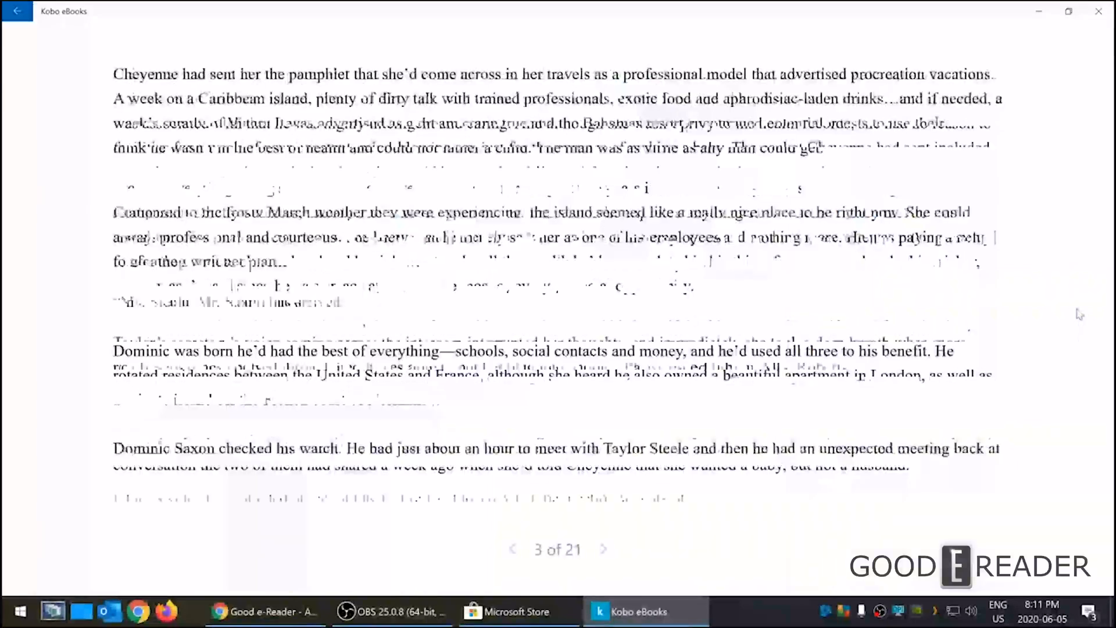
pyautogui.click(603, 549)
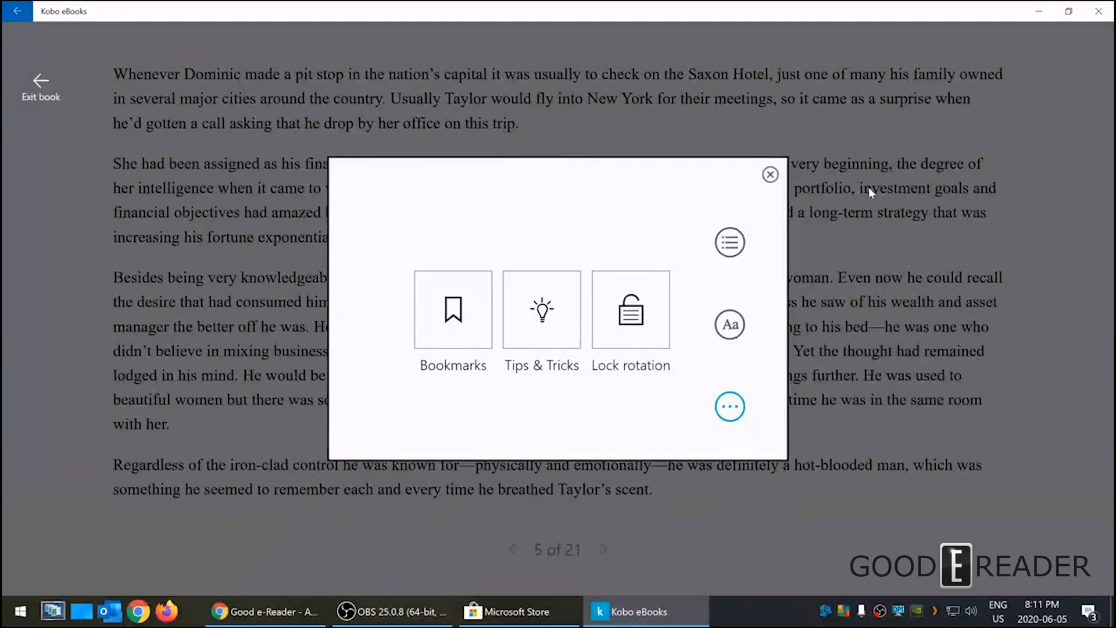
pyautogui.click(770, 175)
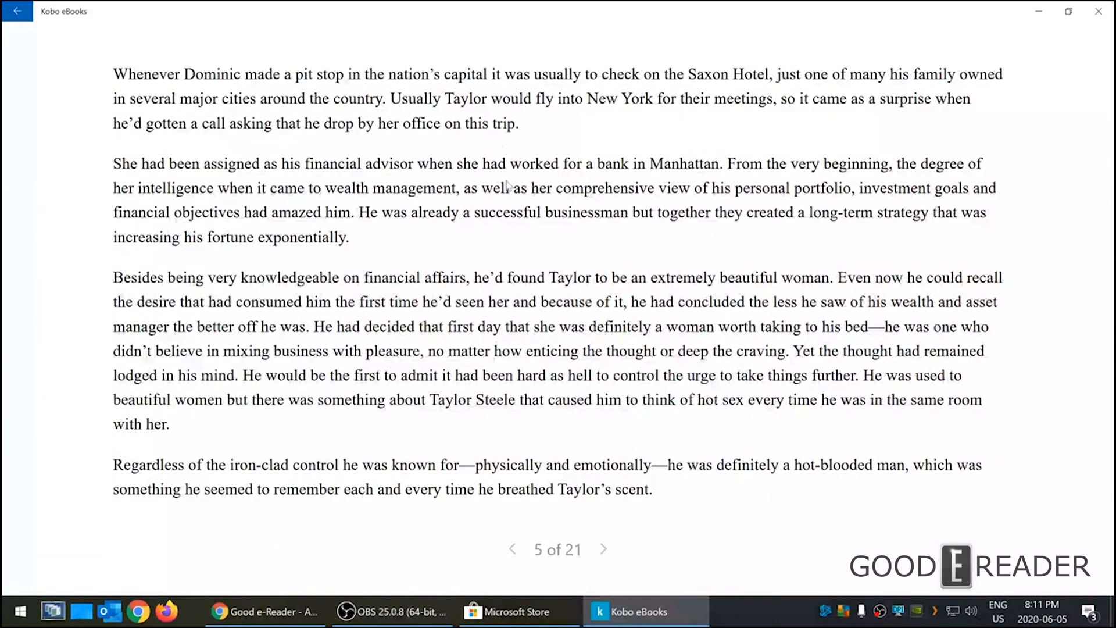
pyautogui.moveTo(826, 245)
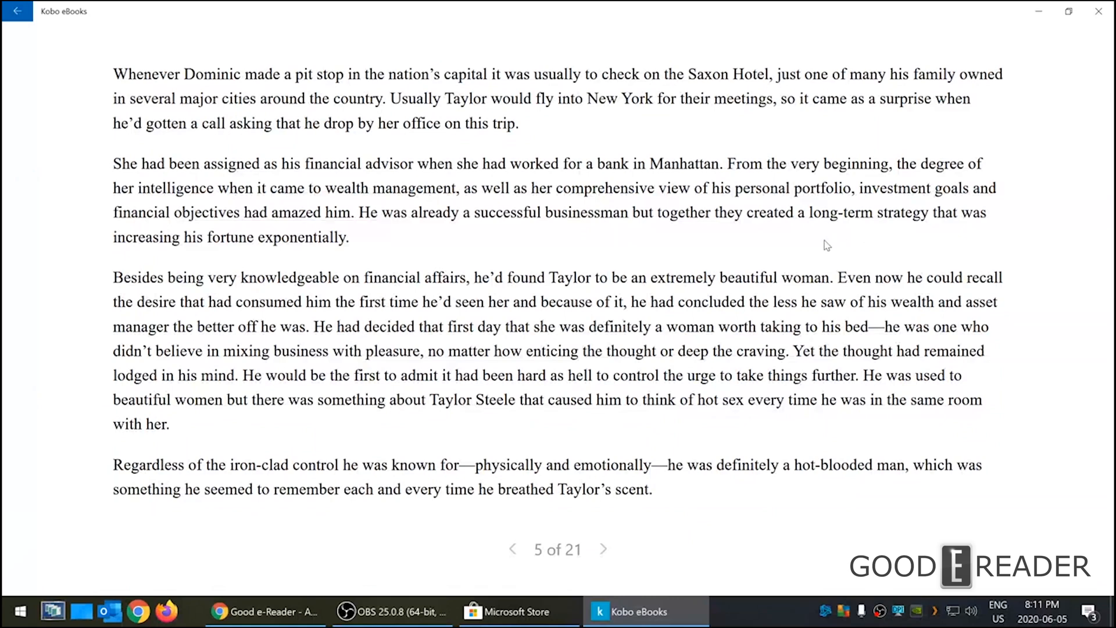
pyautogui.moveTo(689, 181)
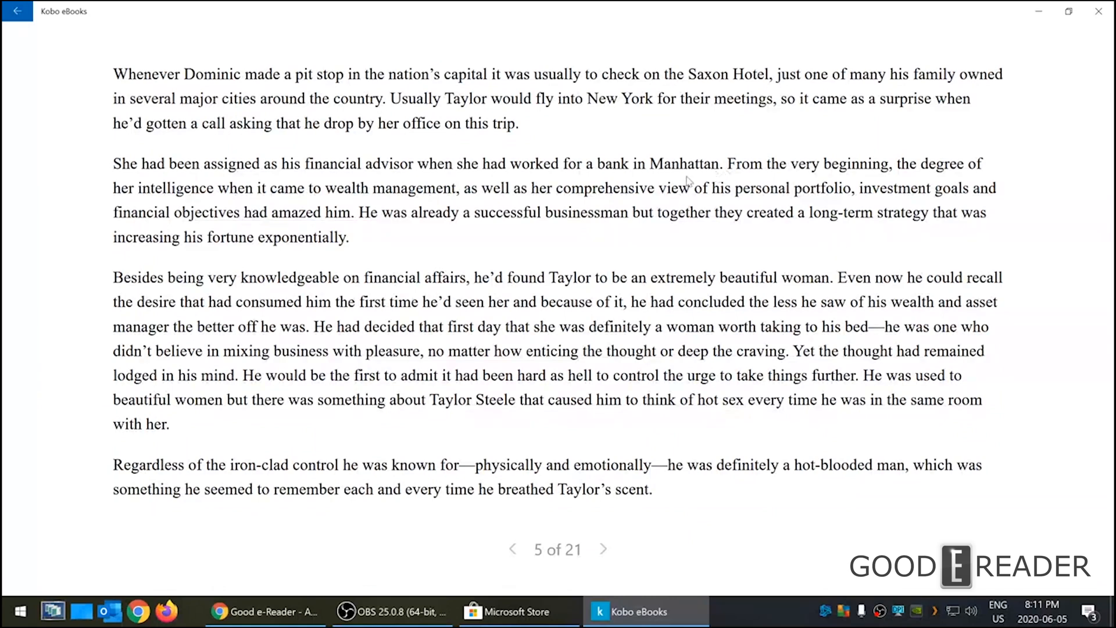
pyautogui.moveTo(684, 235)
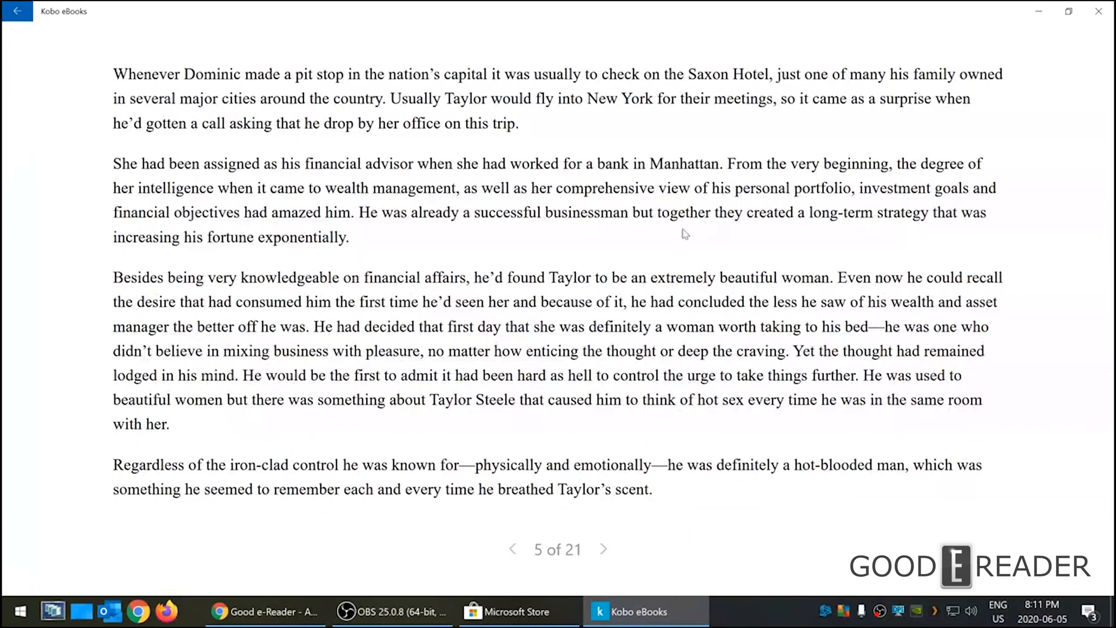
pyautogui.moveTo(922, 267)
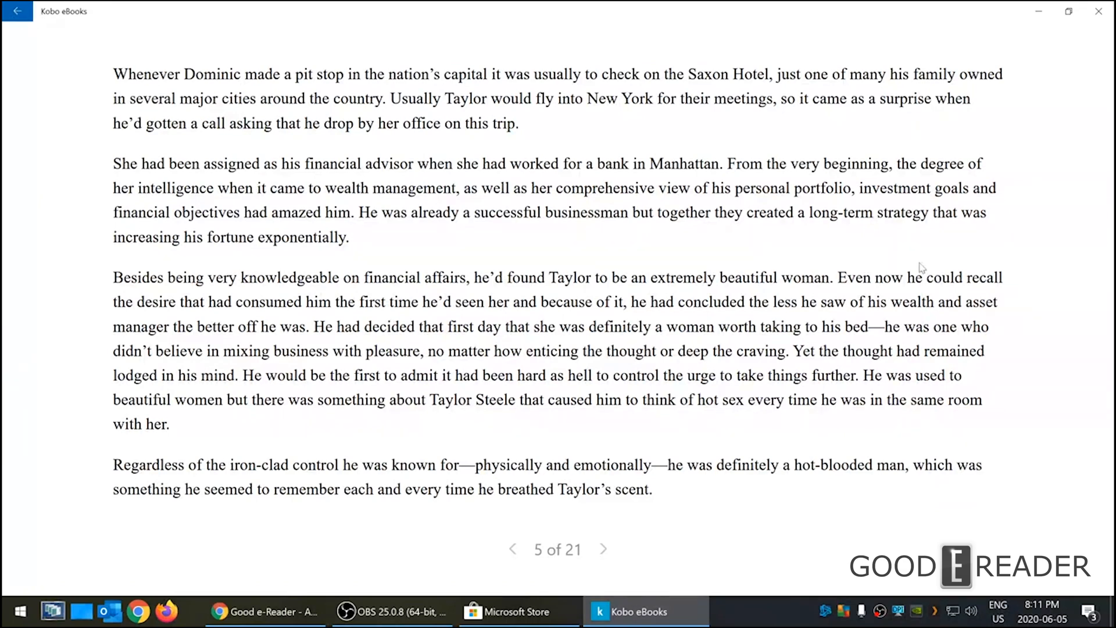
pyautogui.moveTo(524, 240)
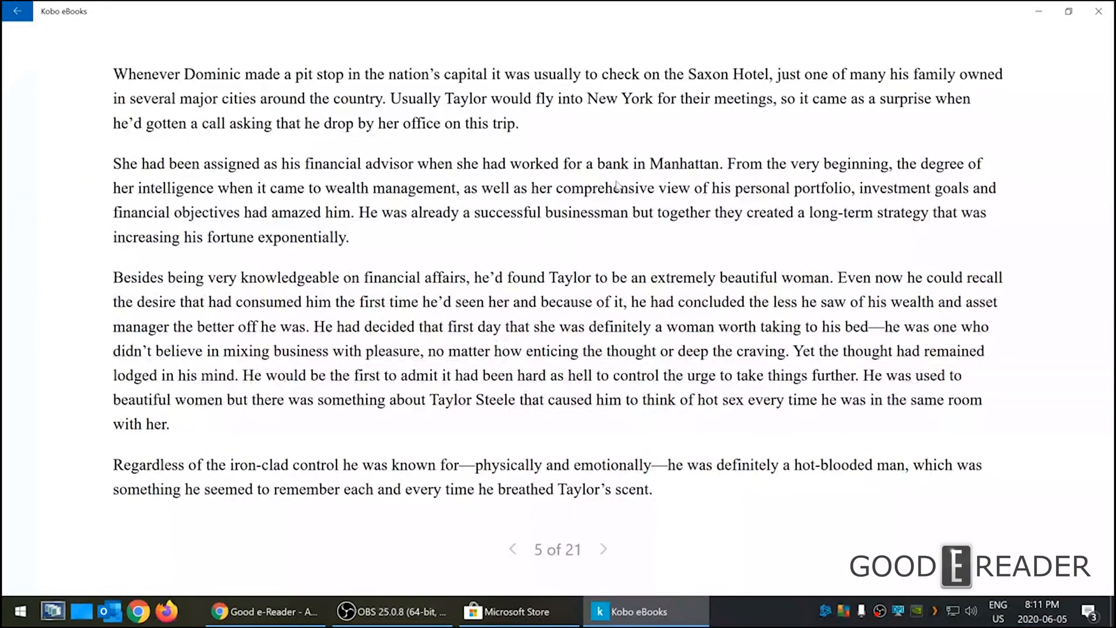
pyautogui.moveTo(581, 251)
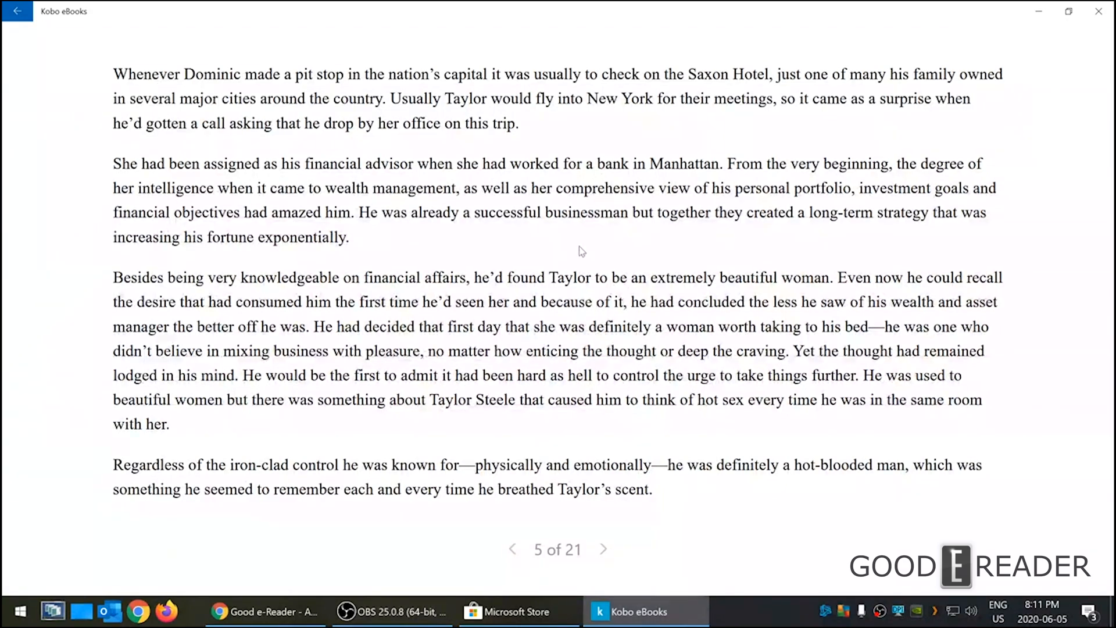
pyautogui.moveTo(997, 266)
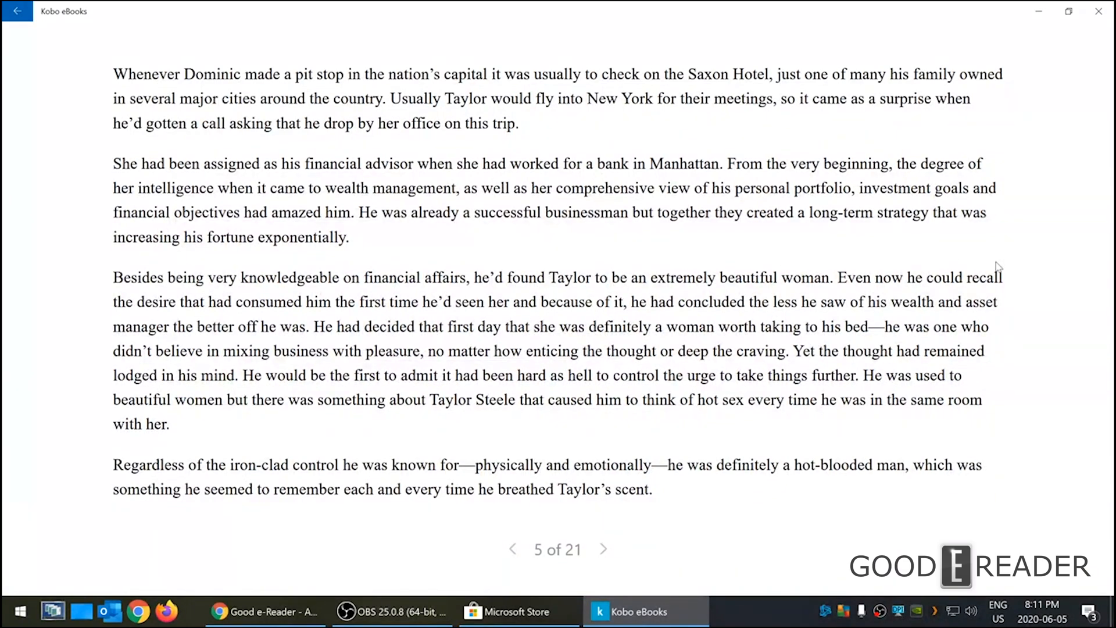
pyautogui.click(603, 549)
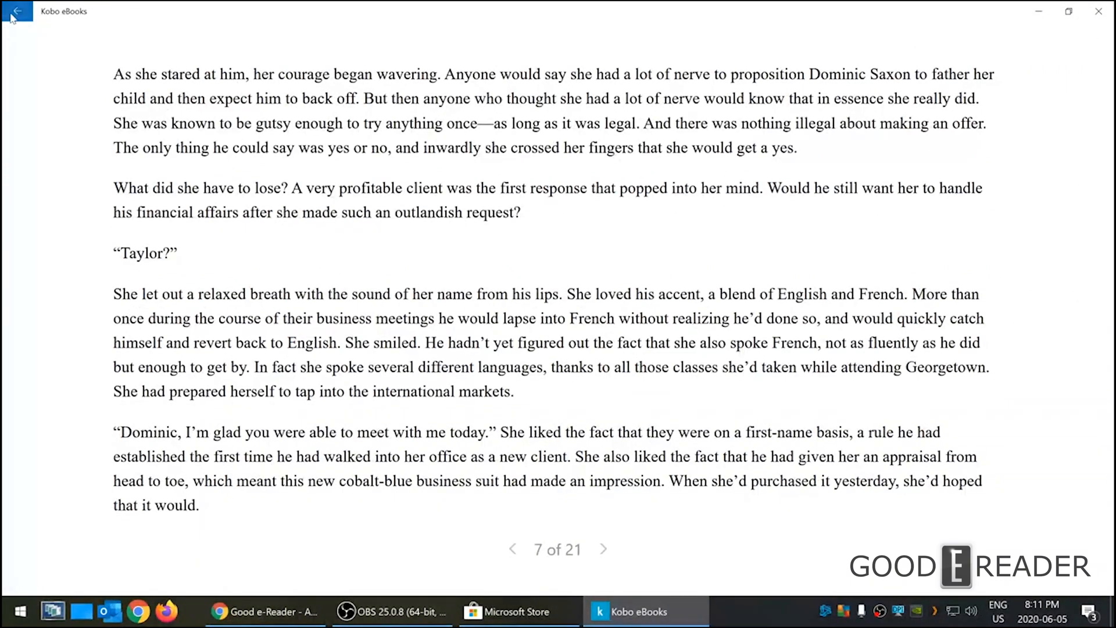
# Exit Irresistible Forces to the home screen and scroll its shelves right and back.
pyautogui.click(16, 12)
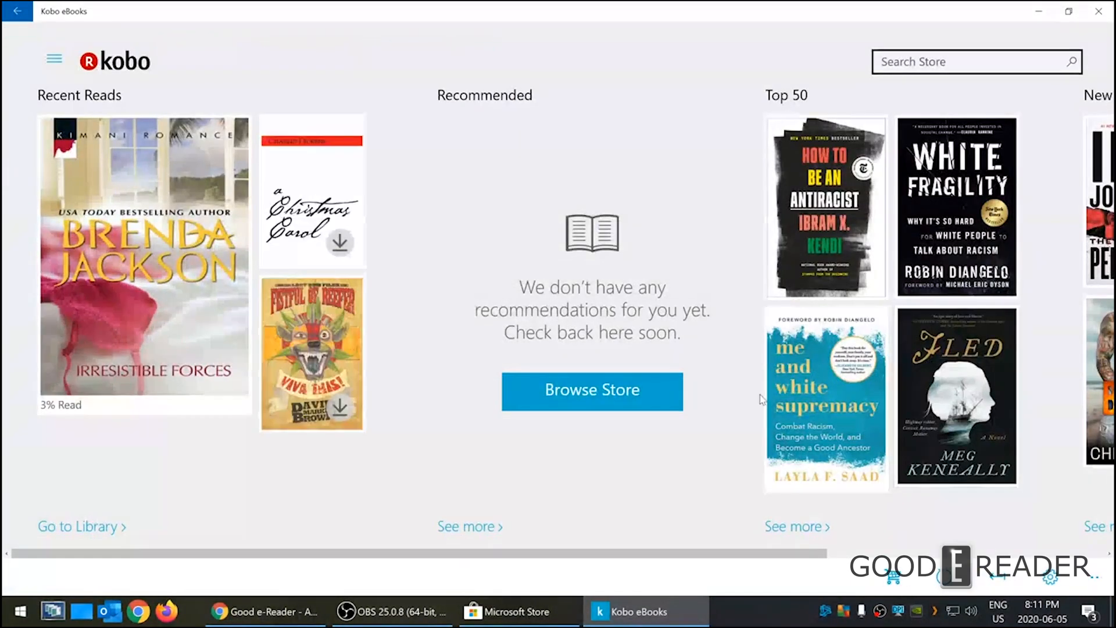
pyautogui.hscroll(3)
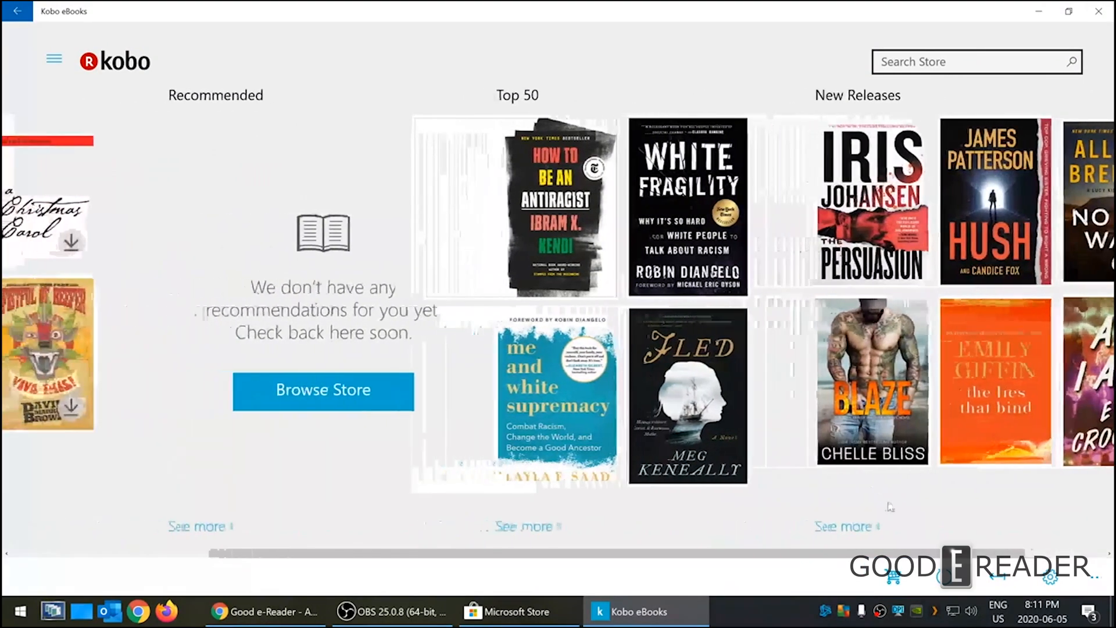
pyautogui.hscroll(-3)
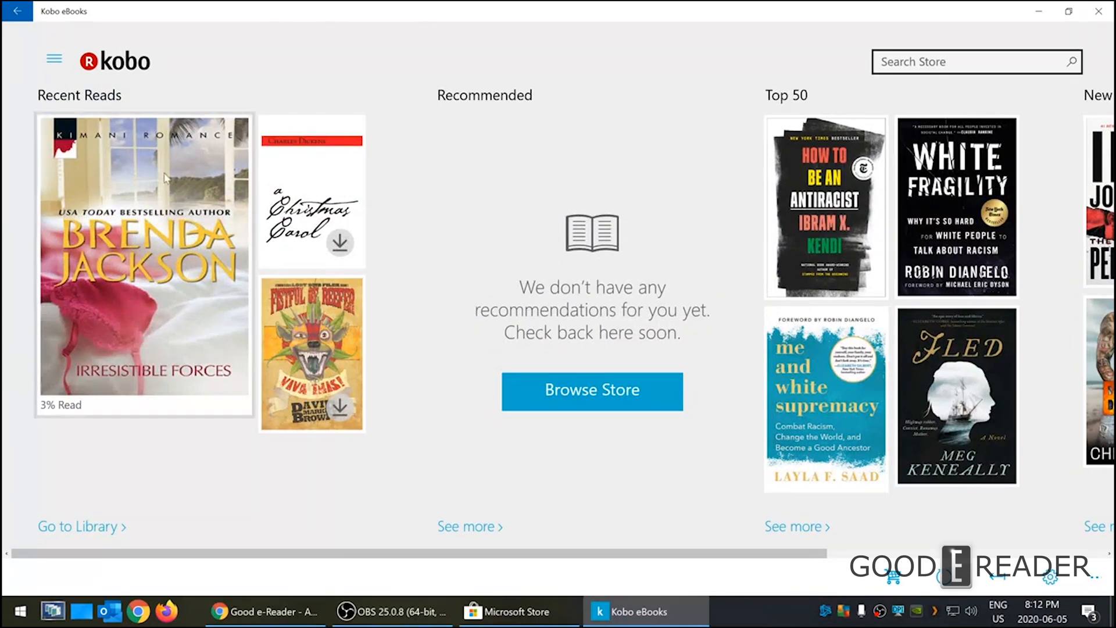
pyautogui.moveTo(548, 278)
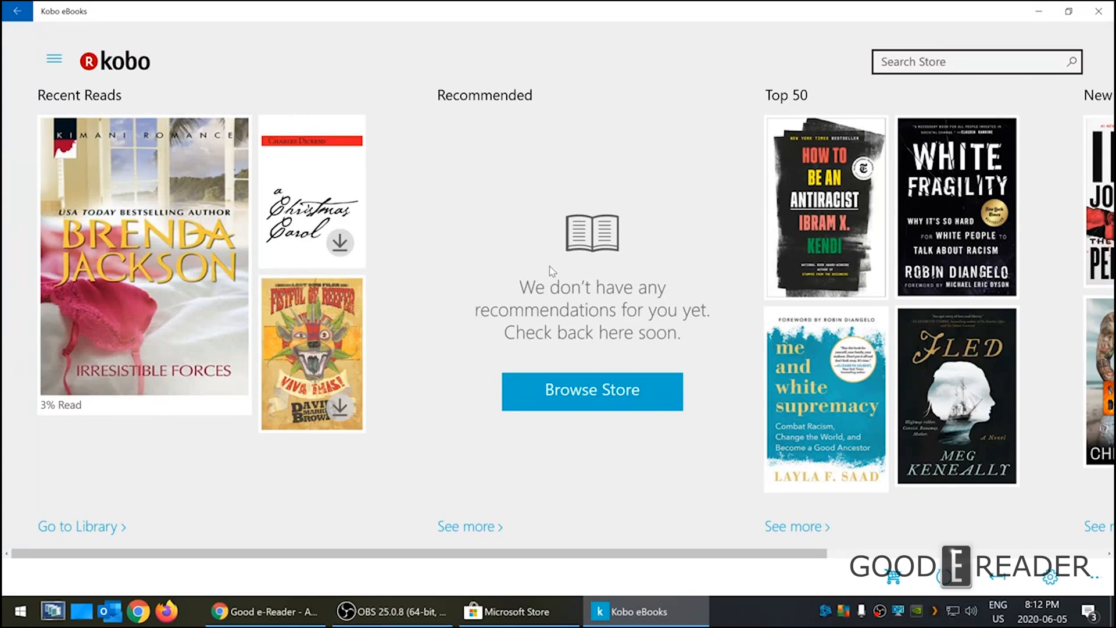
pyautogui.moveTo(529, 294)
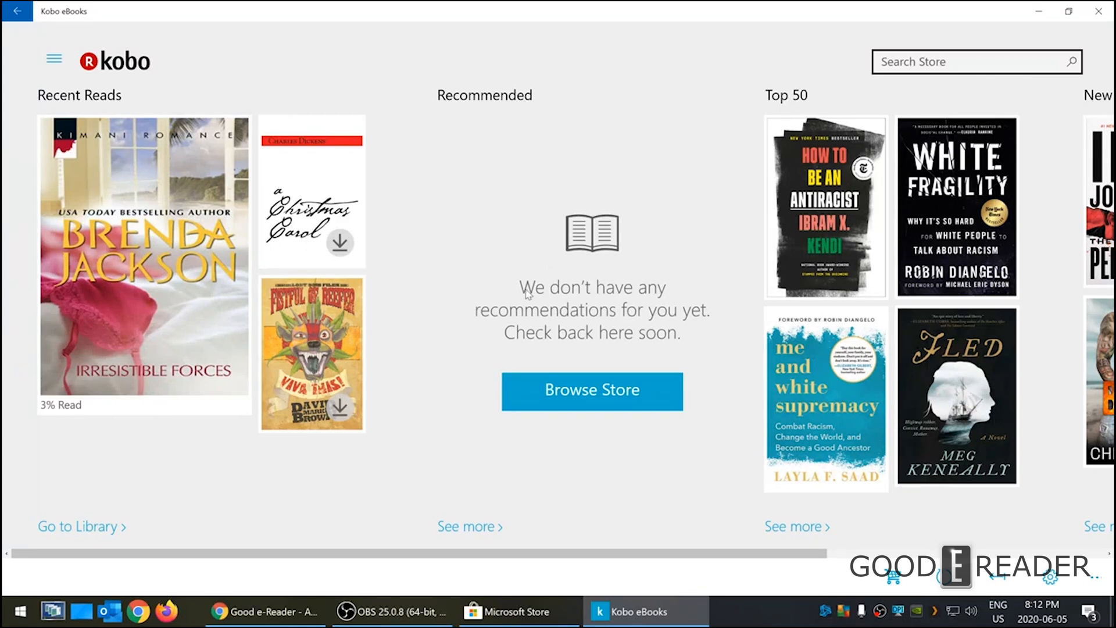